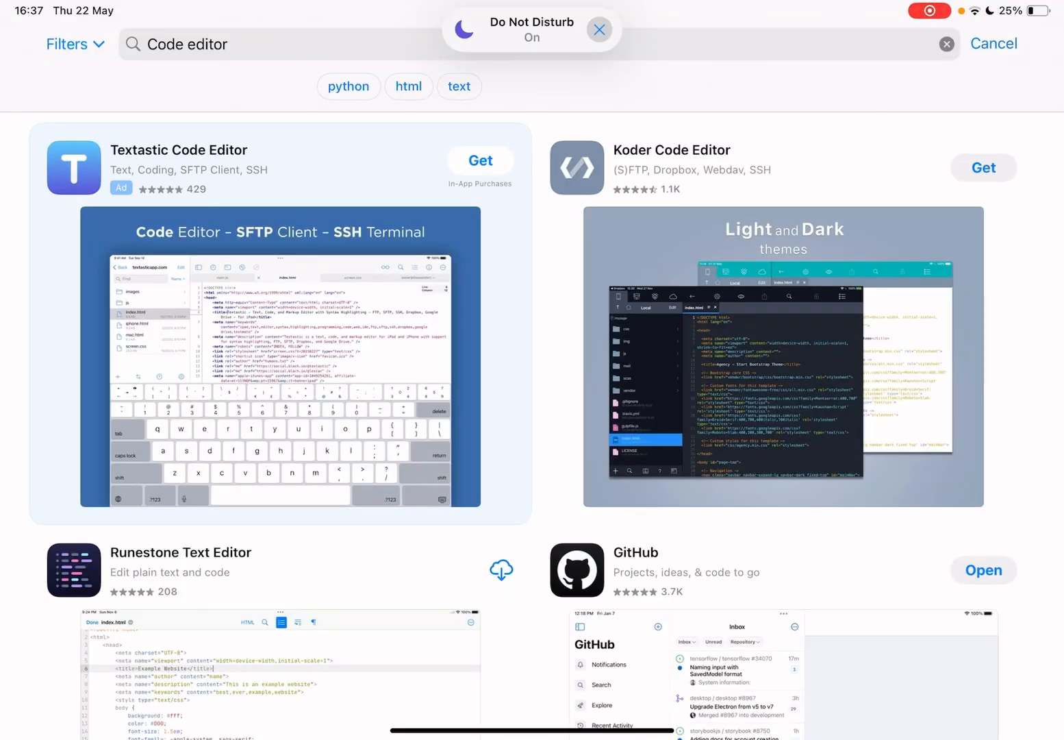
# Browse Textastic Code Editor's App Store page: its screenshots, 4.7 rating and description
pyautogui.click(599, 30)
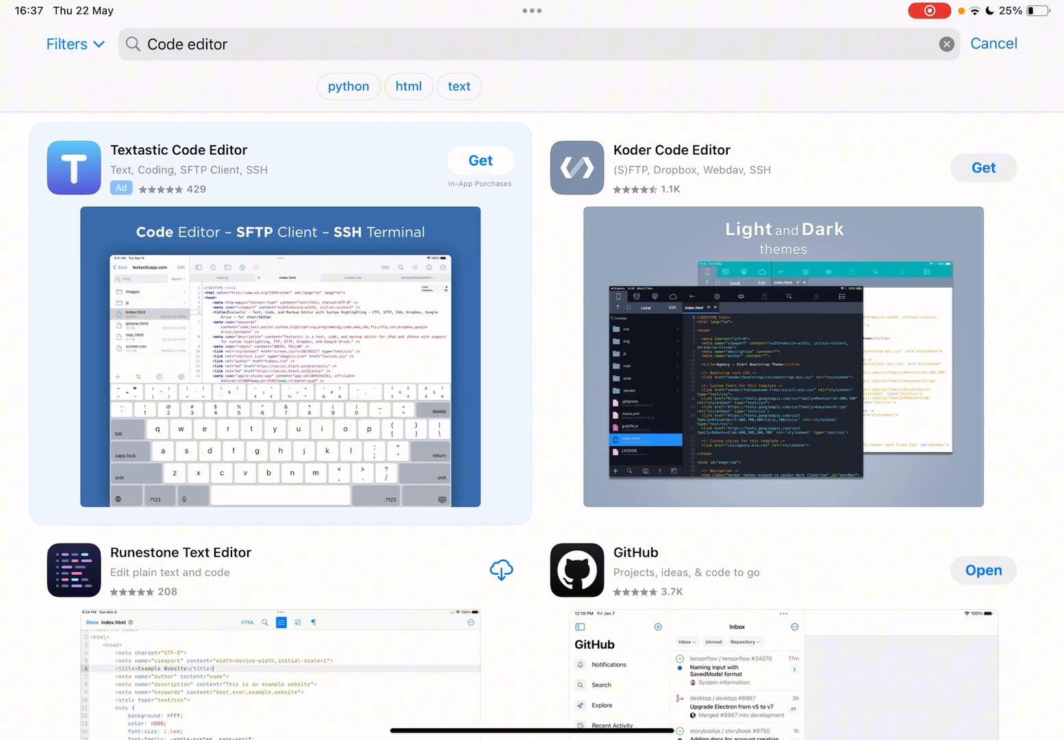
pyautogui.scroll(-3)
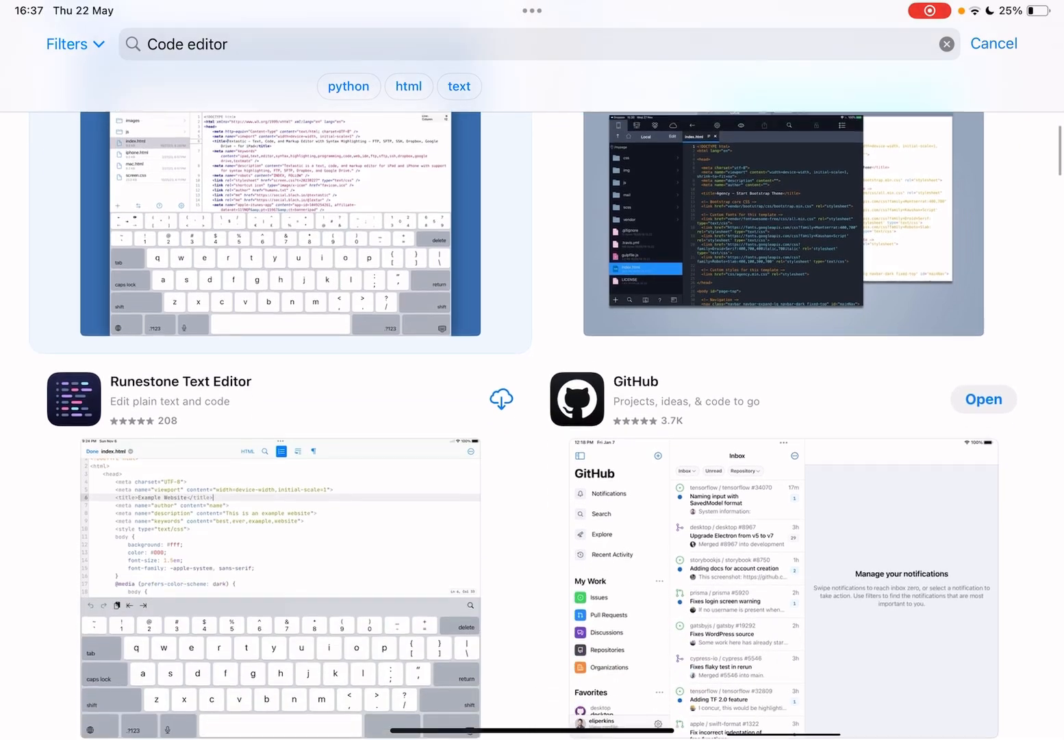
pyautogui.scroll(-3)
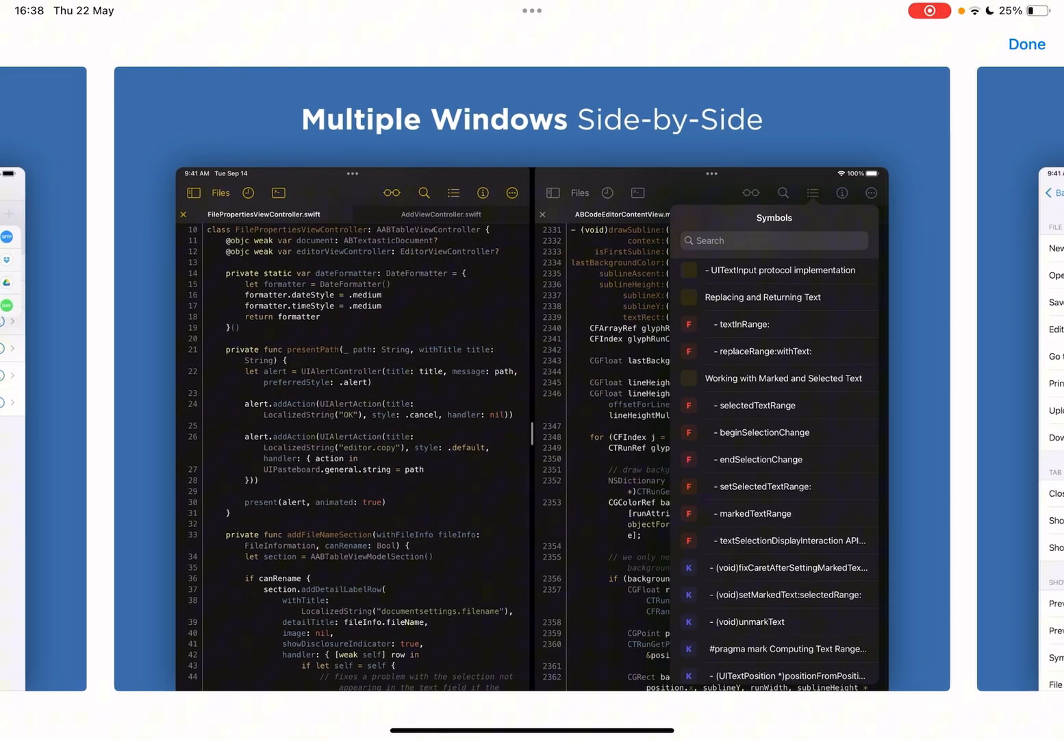
pyautogui.hscroll(-3)
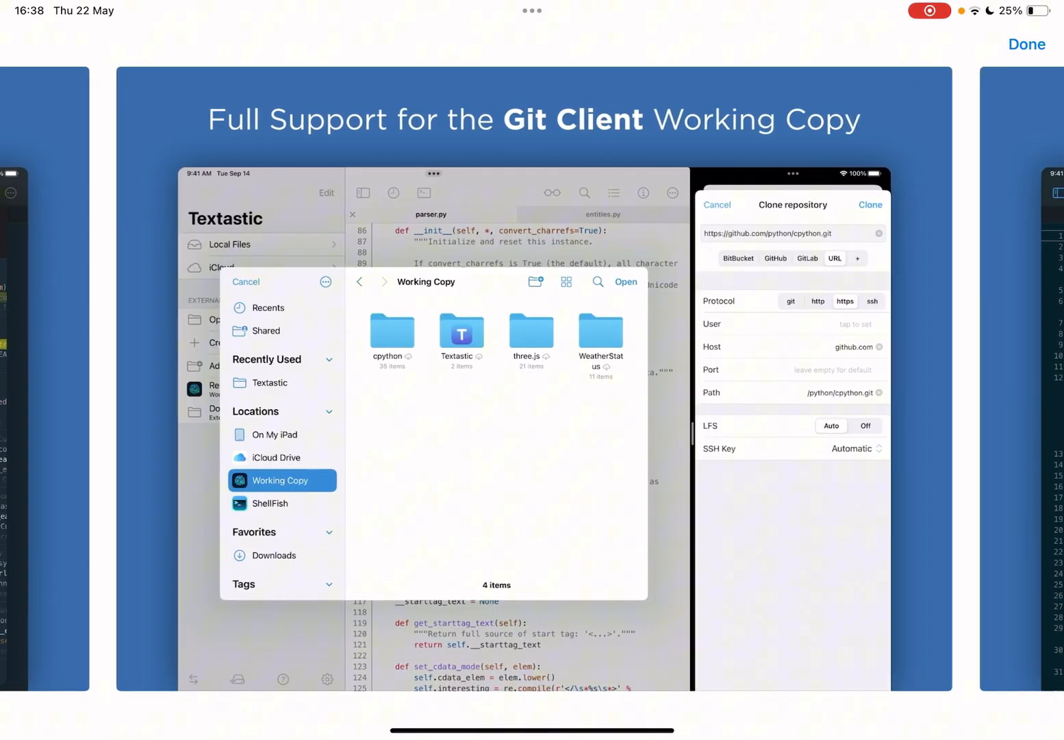
pyautogui.hscroll(-3)
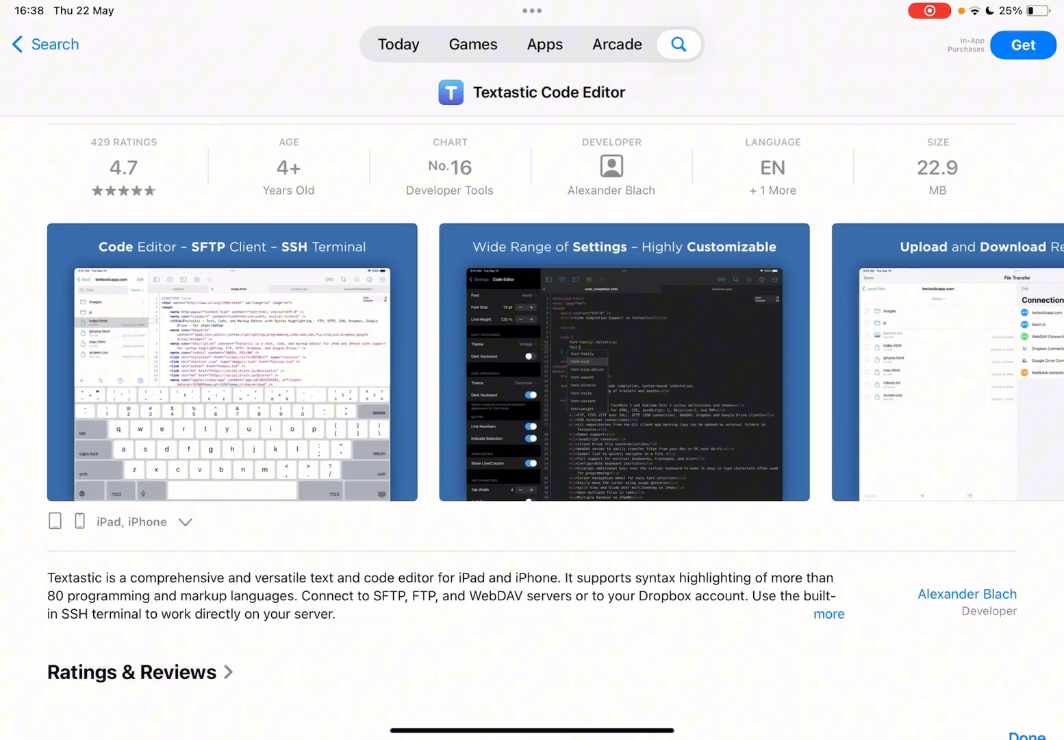
pyautogui.scroll(-3)
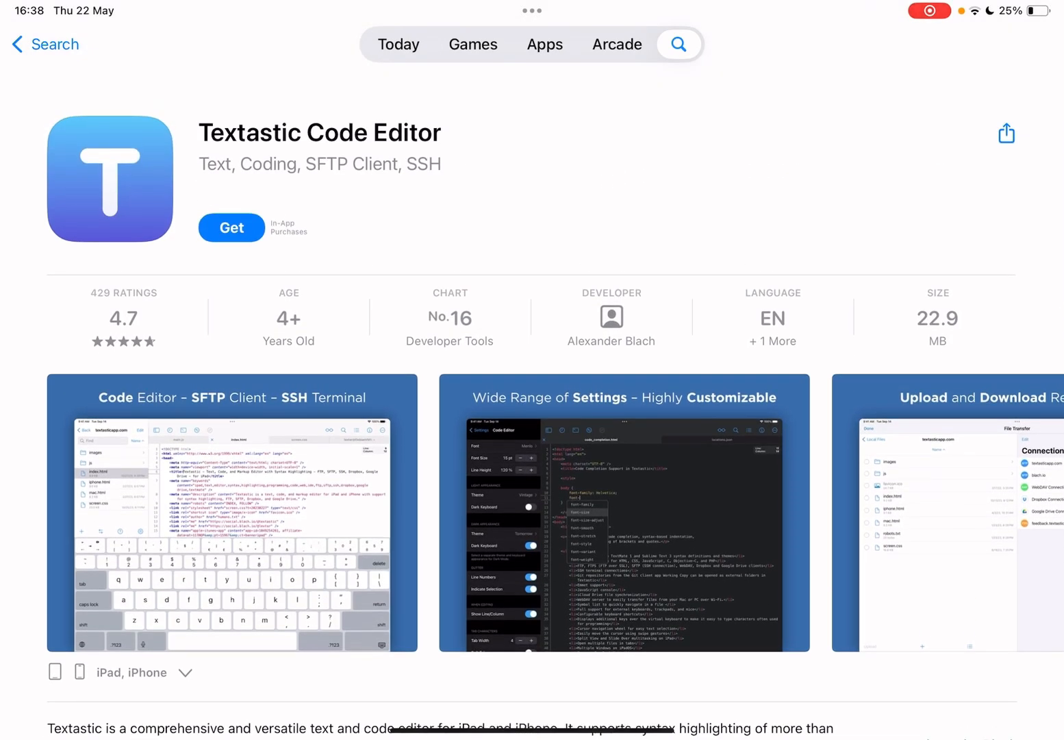
pyautogui.scroll(-3)
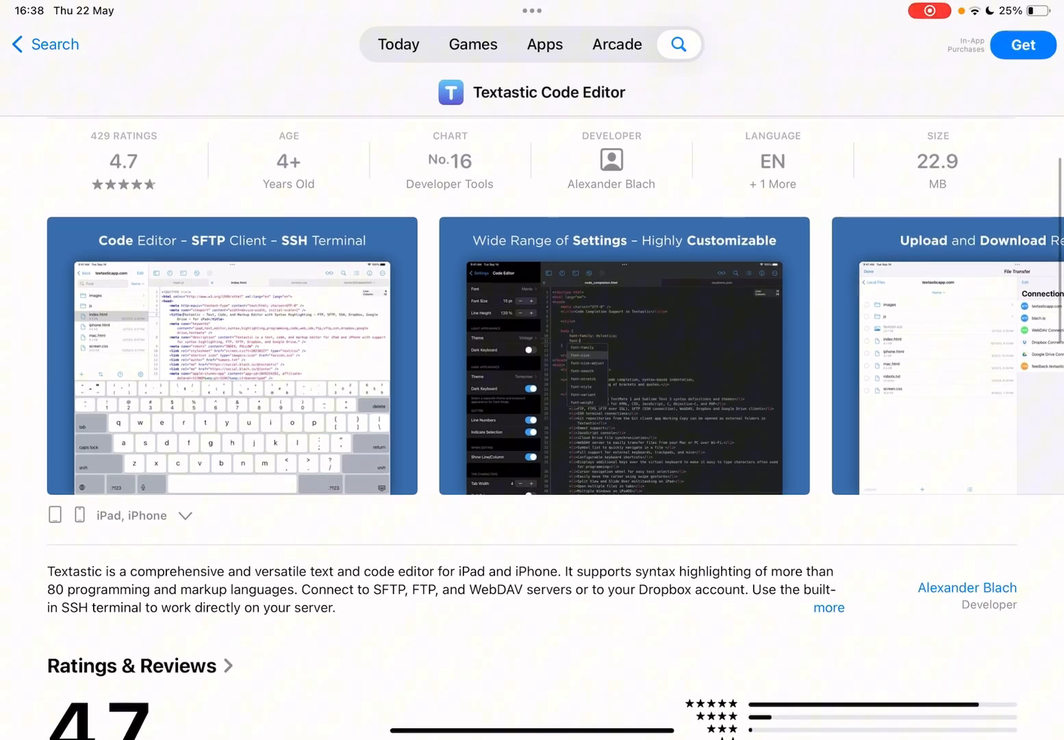
# View the GitHub app's page and preview screenshots, then return to the Code editor results
pyautogui.scroll(-3)
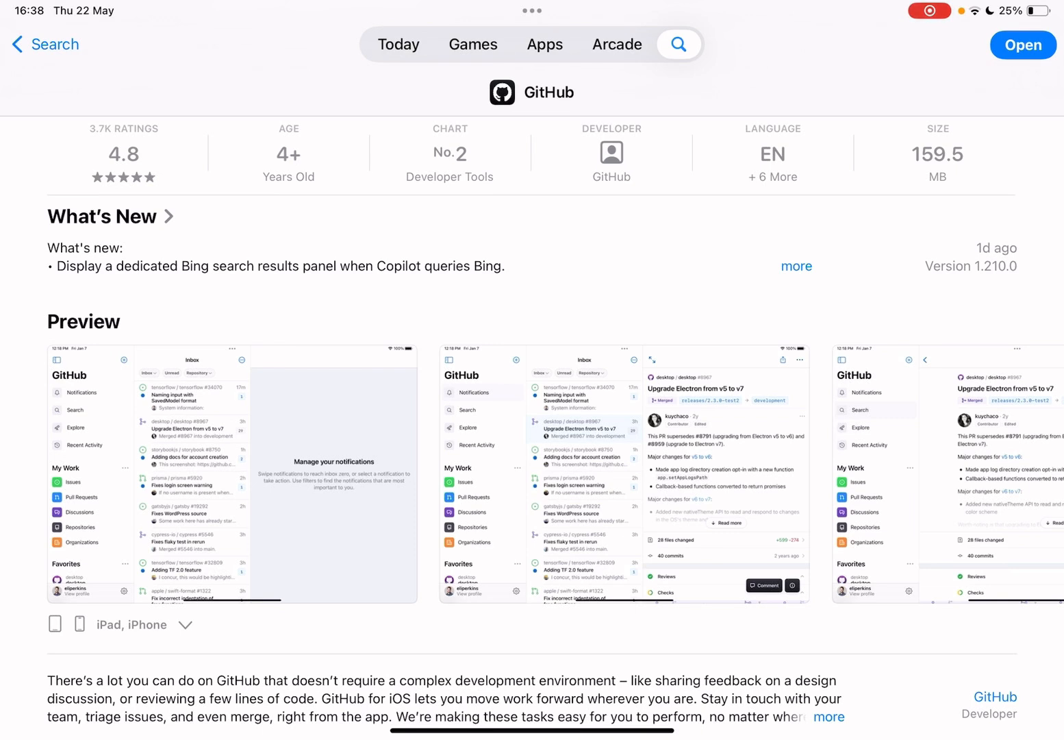
pyautogui.hscroll(-3)
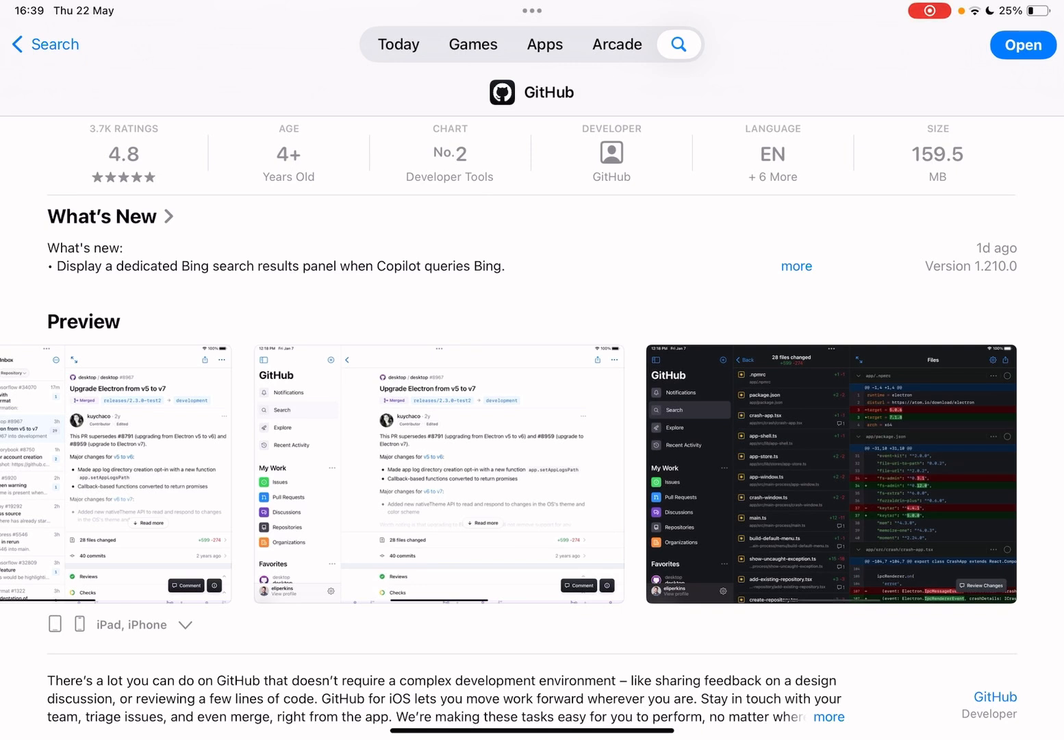
pyautogui.hscroll(-3)
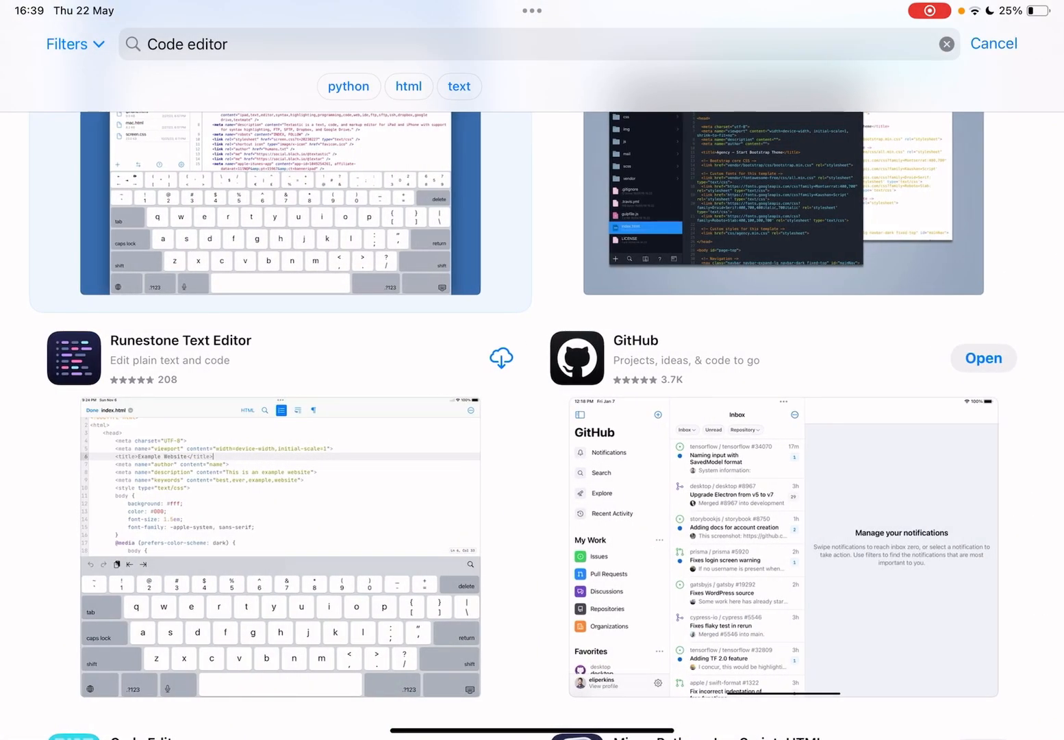
# Open Replit's App Store page and swipe through its full-screen preview screenshots
pyautogui.scroll(-3)
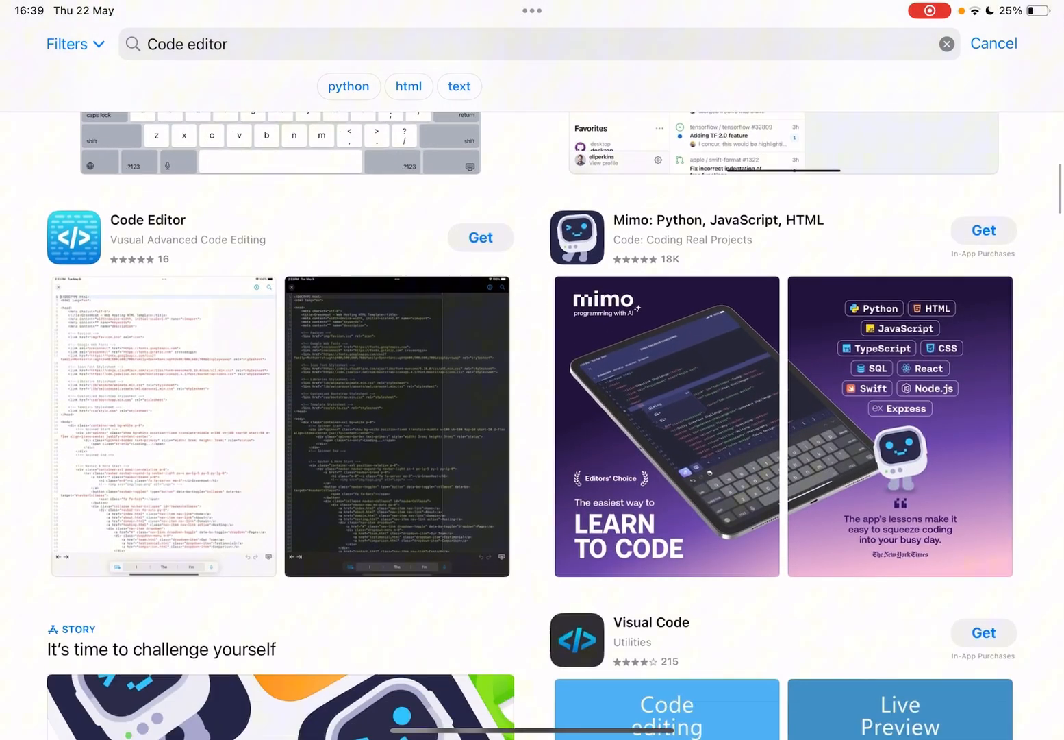
pyautogui.scroll(-3)
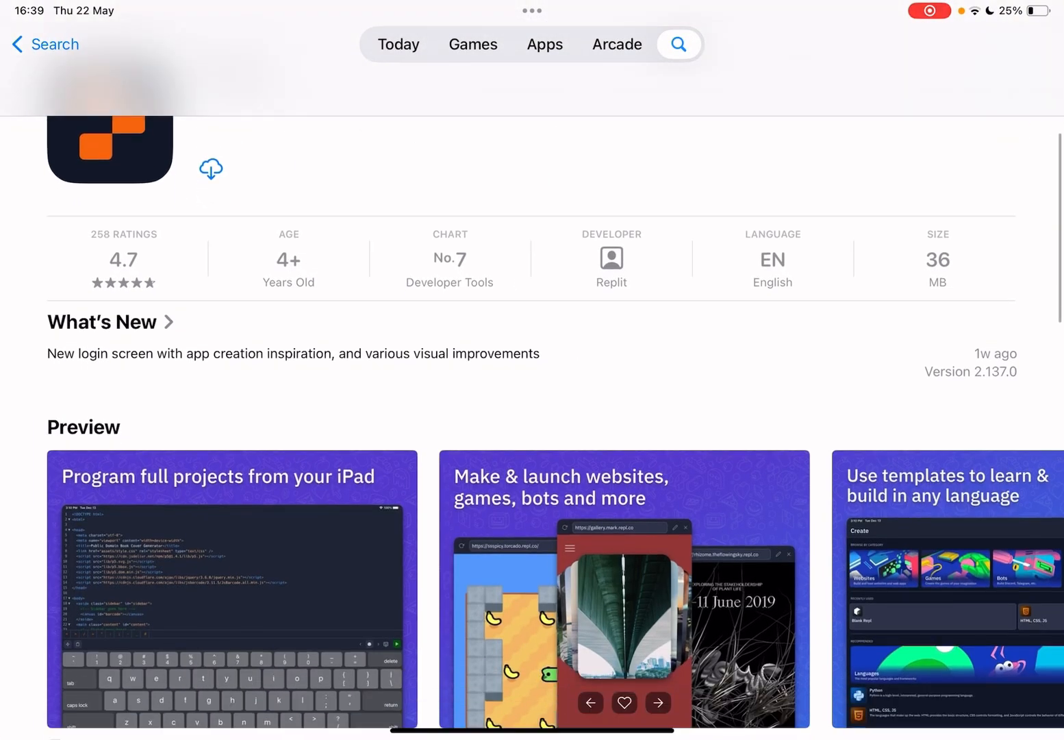
pyautogui.scroll(-3)
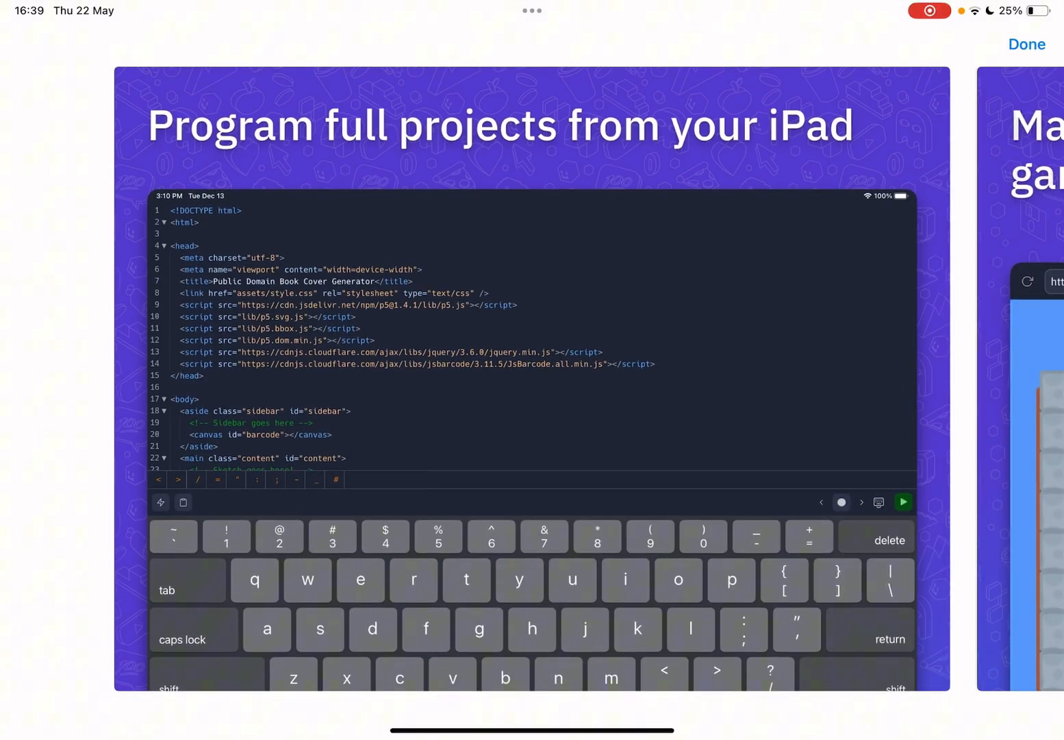
pyautogui.hscroll(-3)
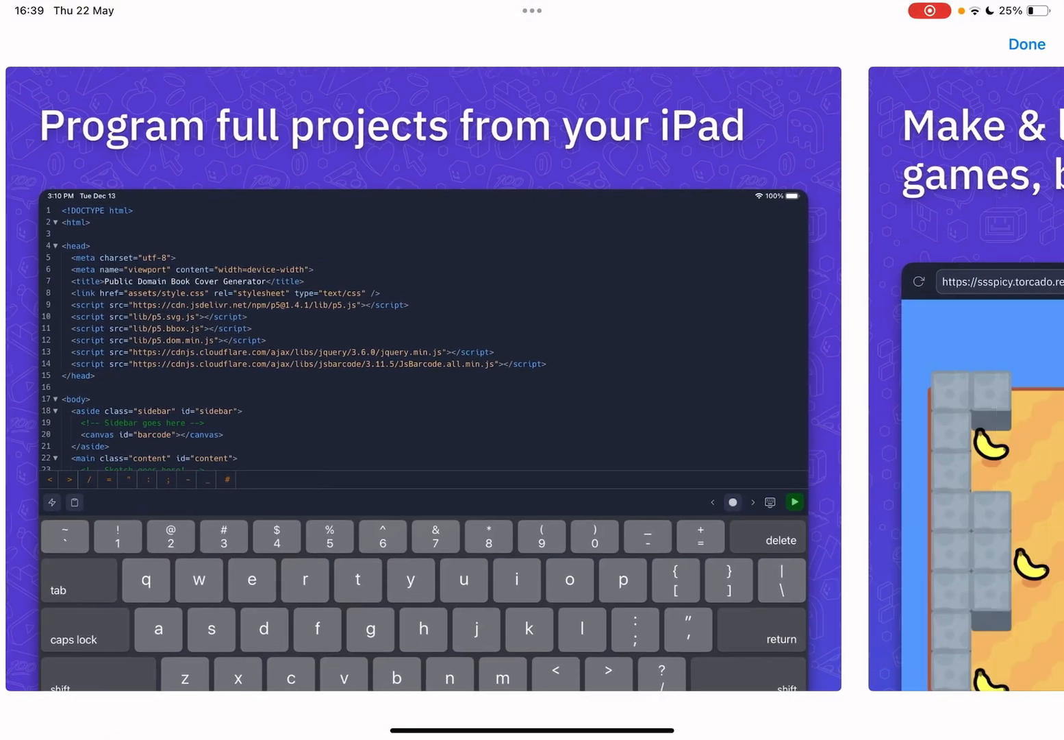
pyautogui.hscroll(-3)
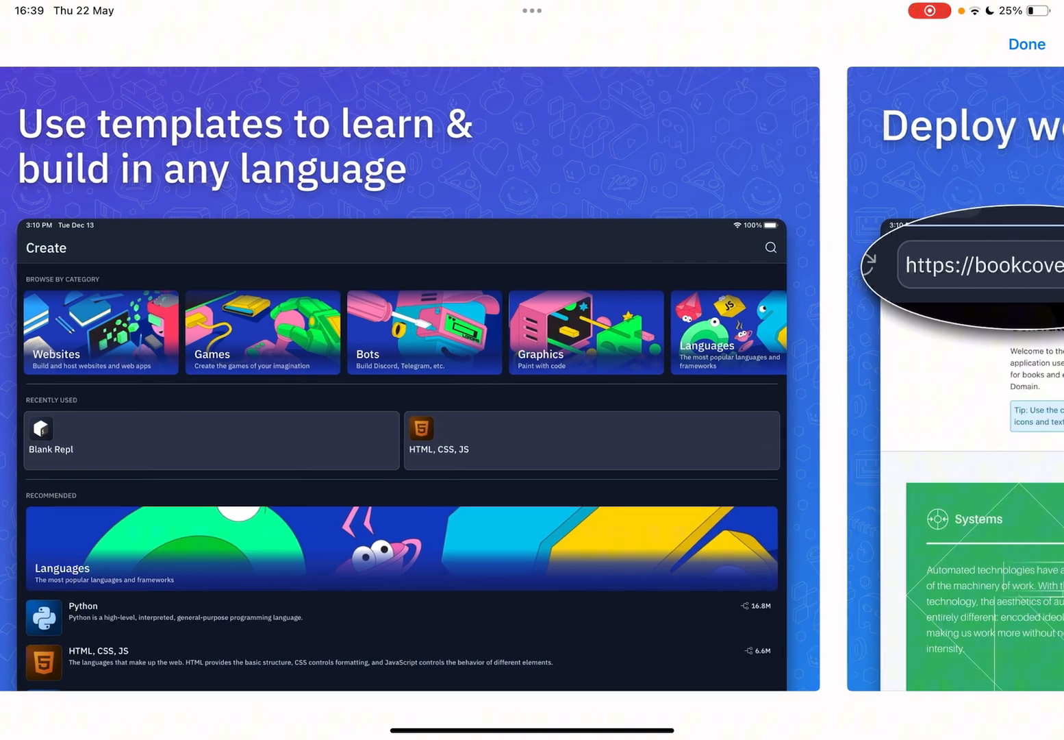
pyautogui.hscroll(-3)
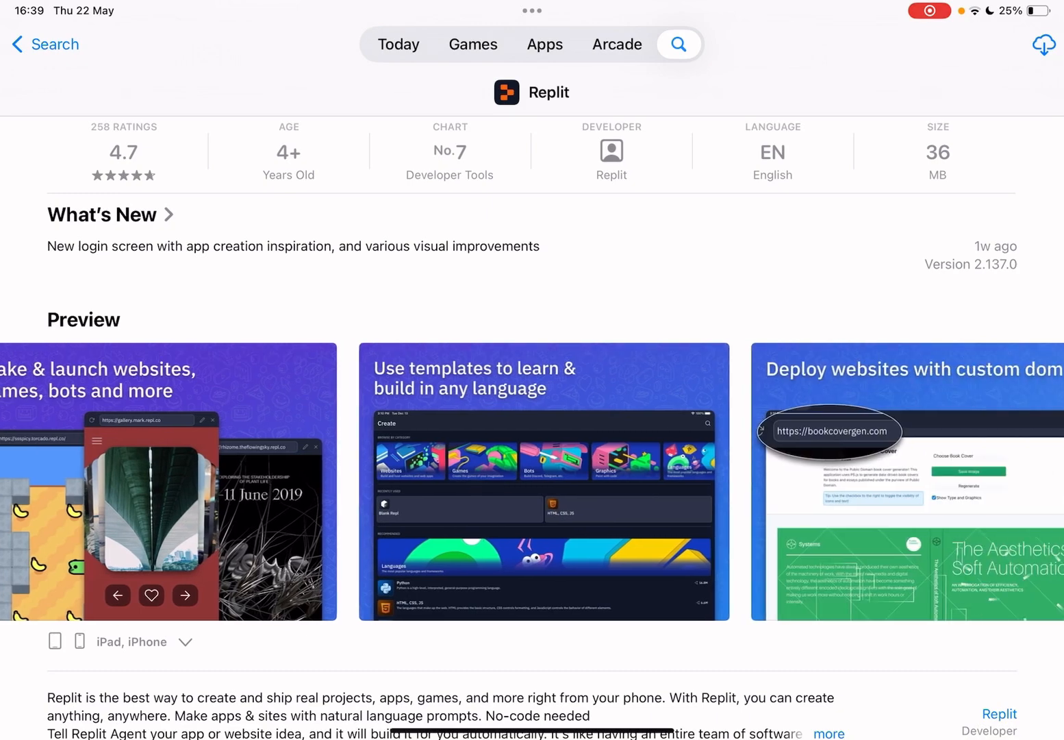
pyautogui.scroll(-3)
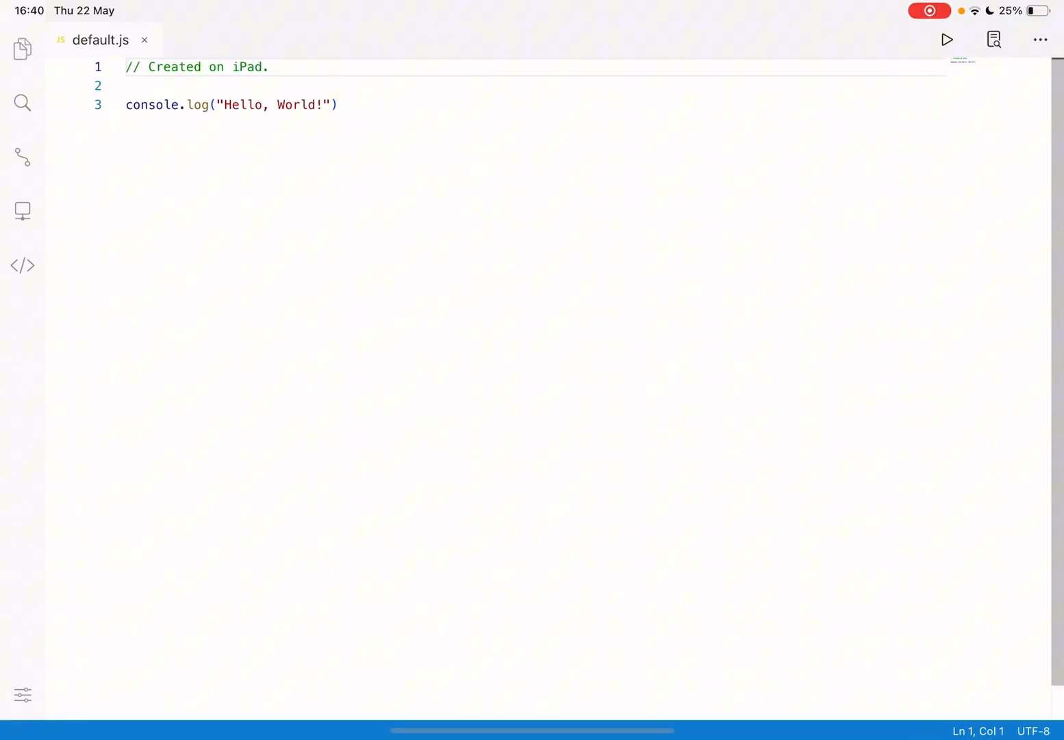
# Explore Code App's file list, terminal, source control and remotes panels, ending on Documents with default.js
pyautogui.click(22, 49)
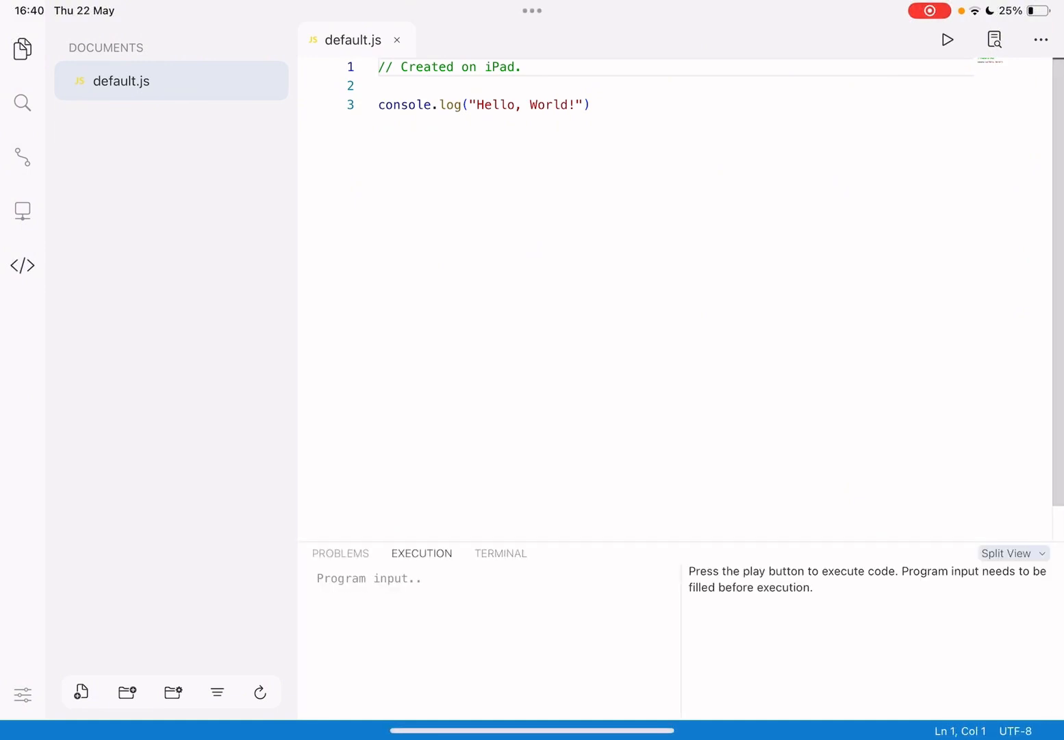
pyautogui.click(501, 554)
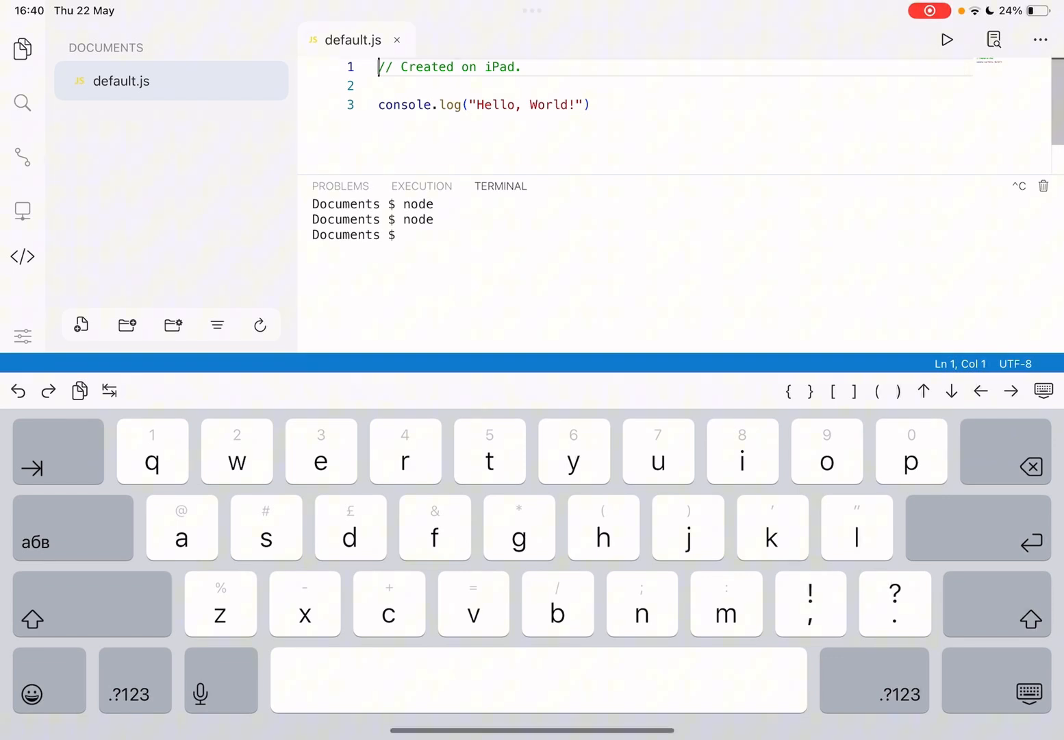
pyautogui.click(1041, 391)
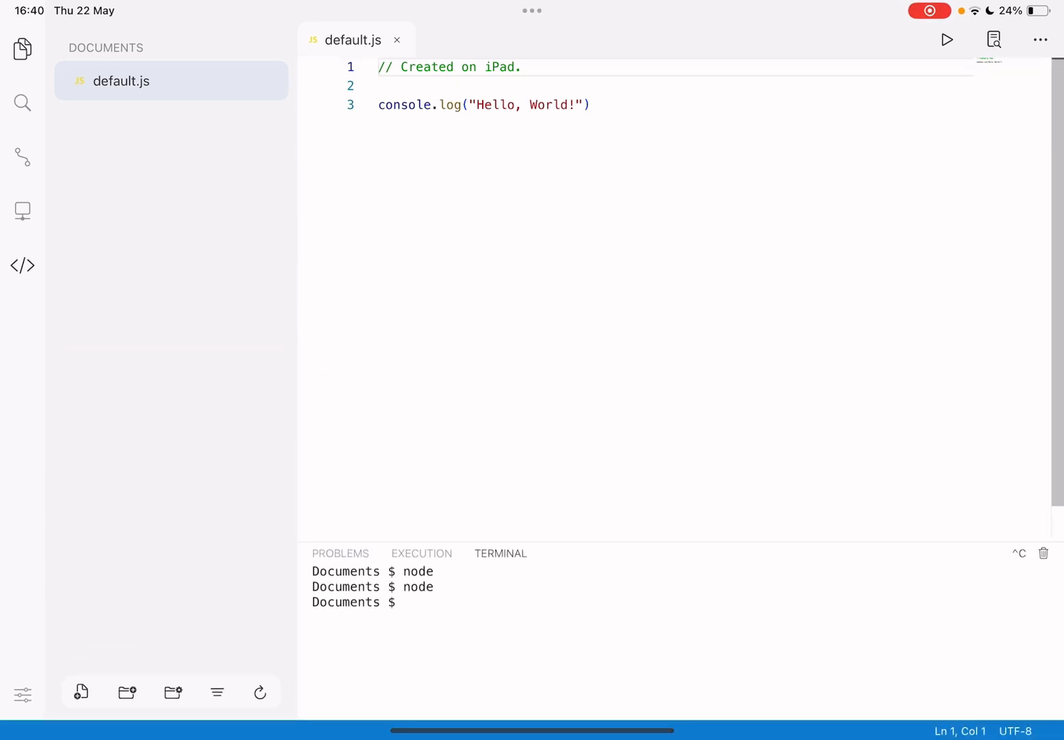
pyautogui.click(22, 157)
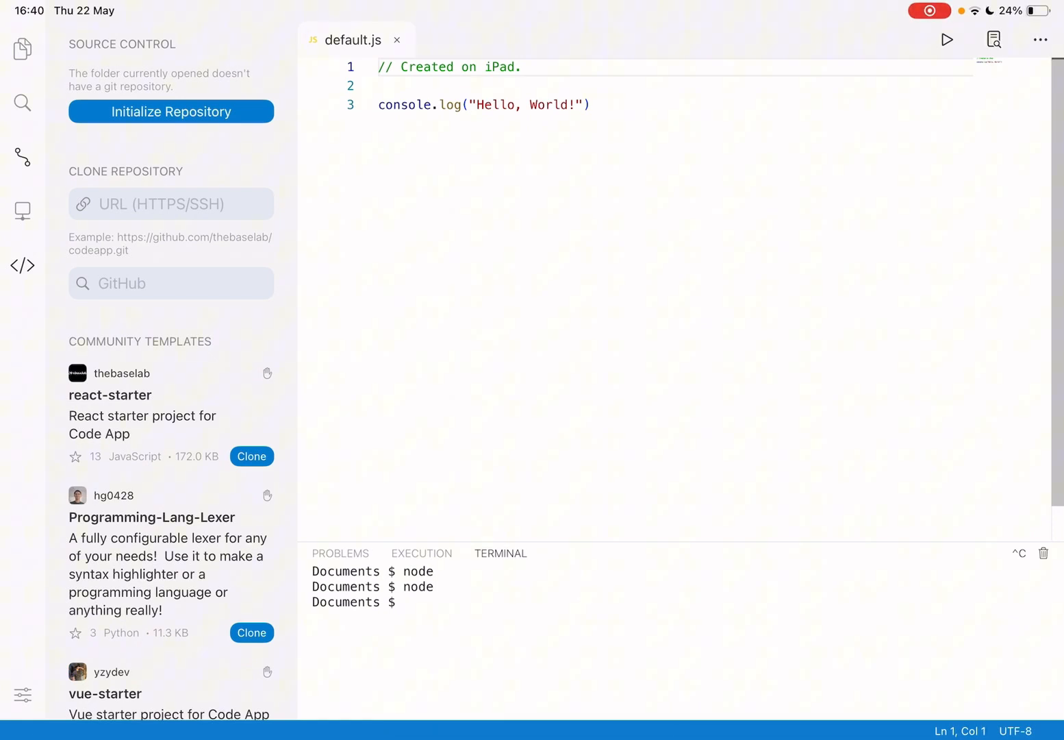
pyautogui.click(22, 211)
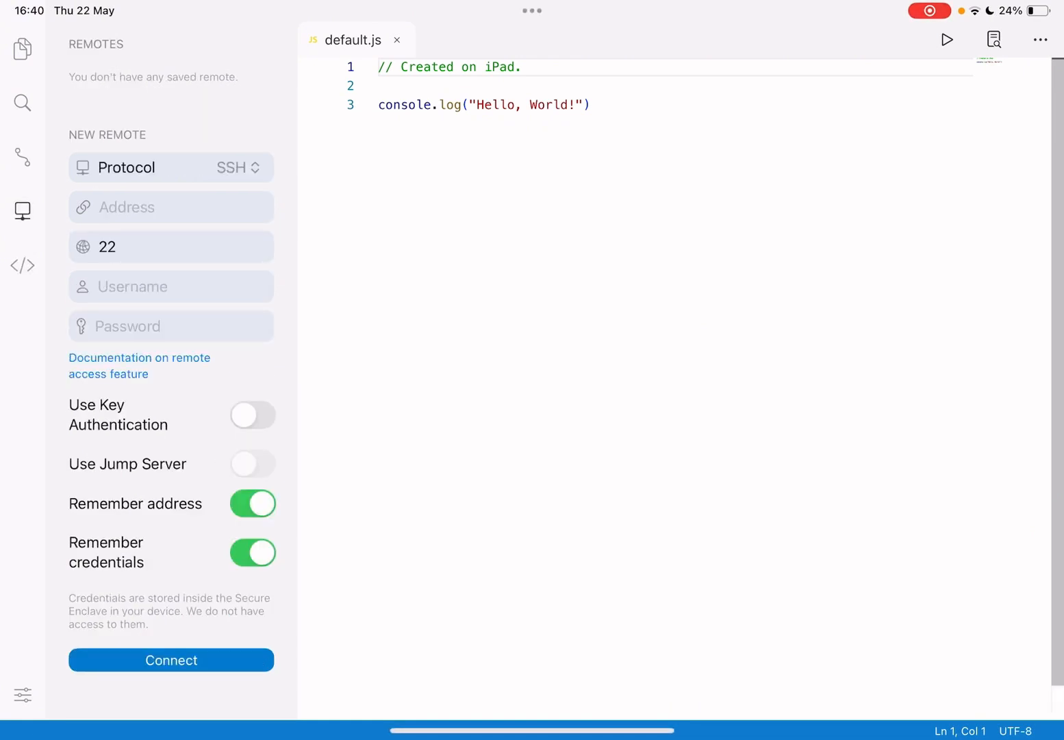
pyautogui.click(22, 211)
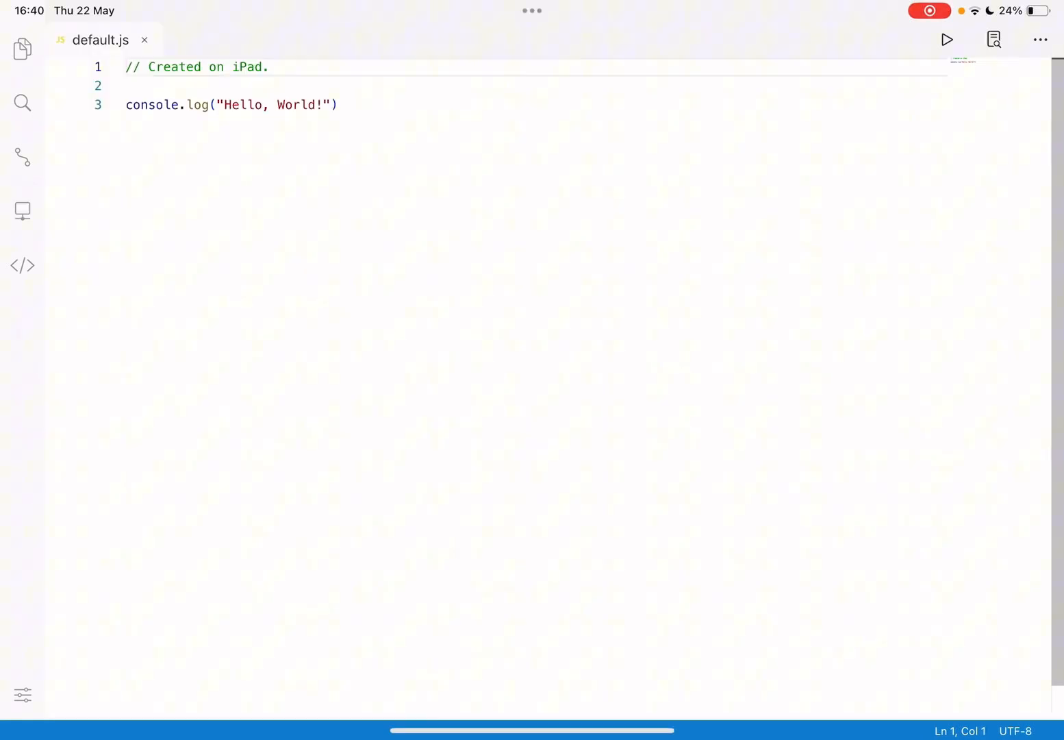
pyautogui.click(22, 49)
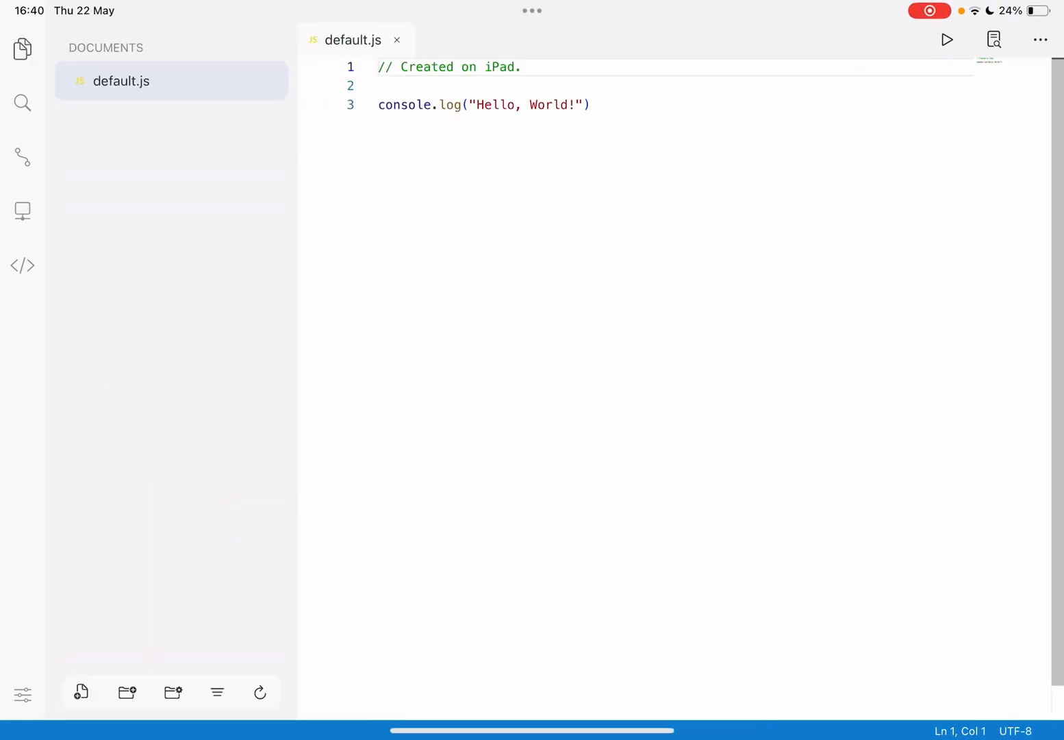
# Browse and dismiss the More Playgrounds gallery, then create a new app playground My App 3
pyautogui.click(1040, 39)
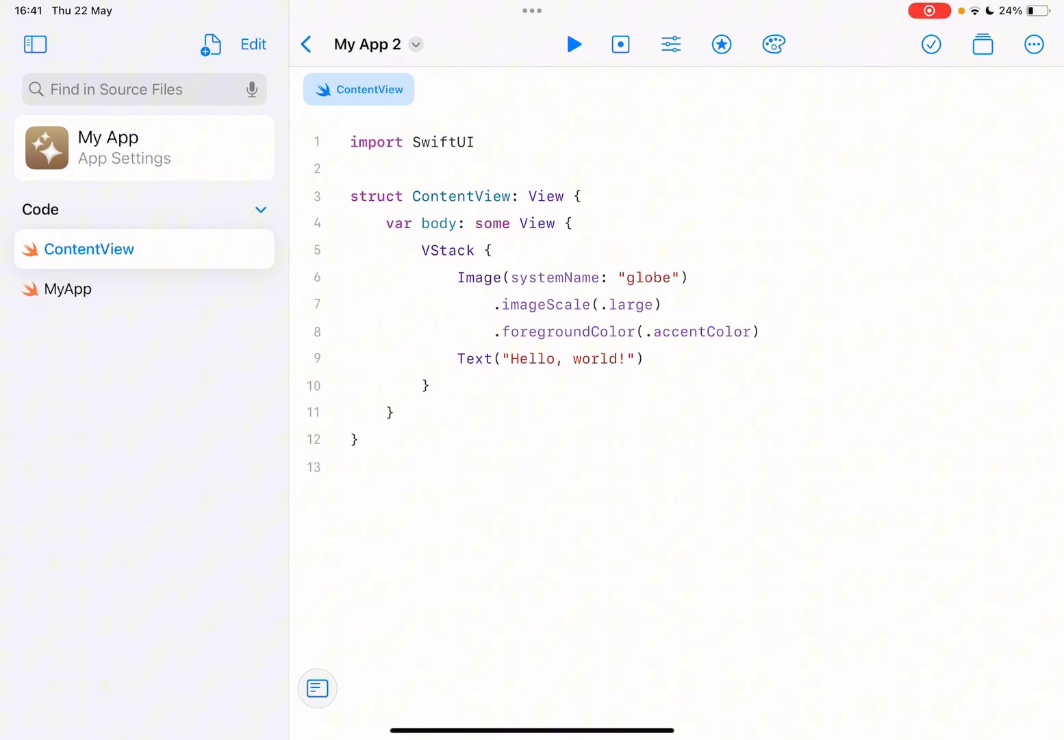
pyautogui.click(307, 44)
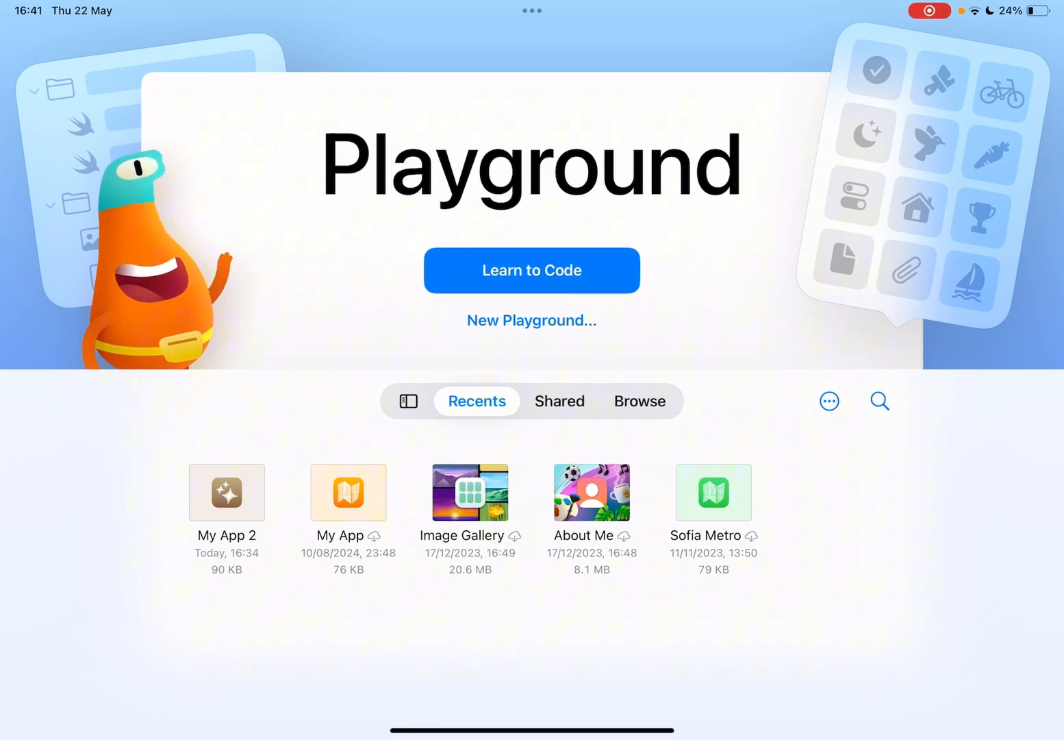
pyautogui.click(531, 320)
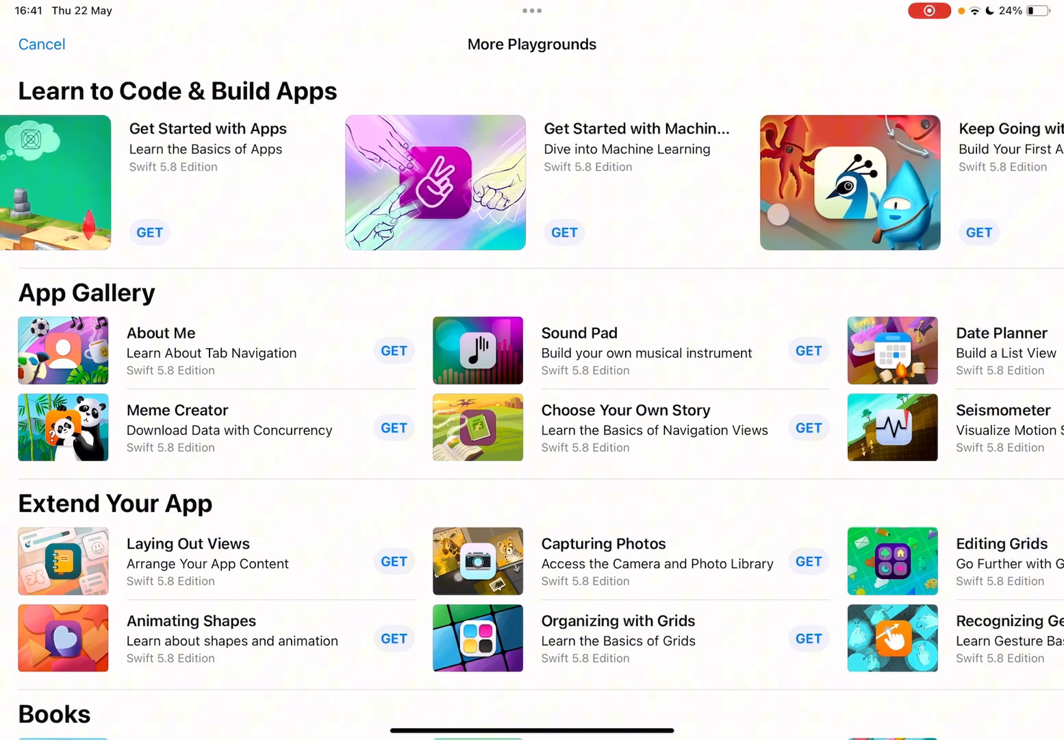
pyautogui.scroll(-3)
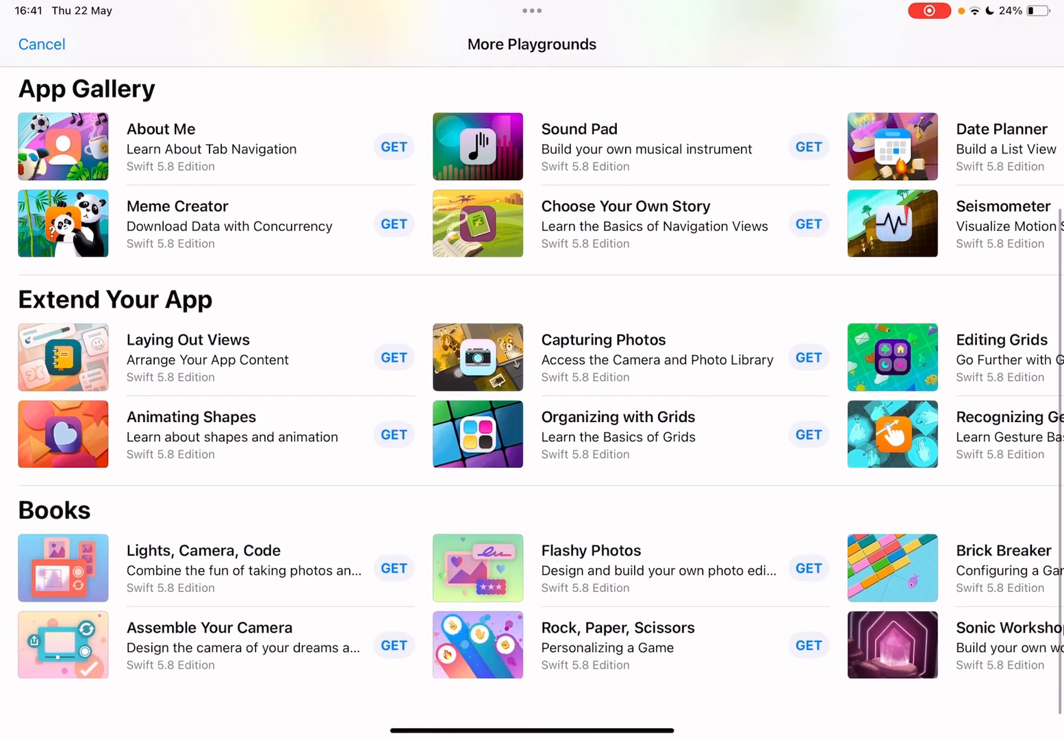
pyautogui.scroll(-3)
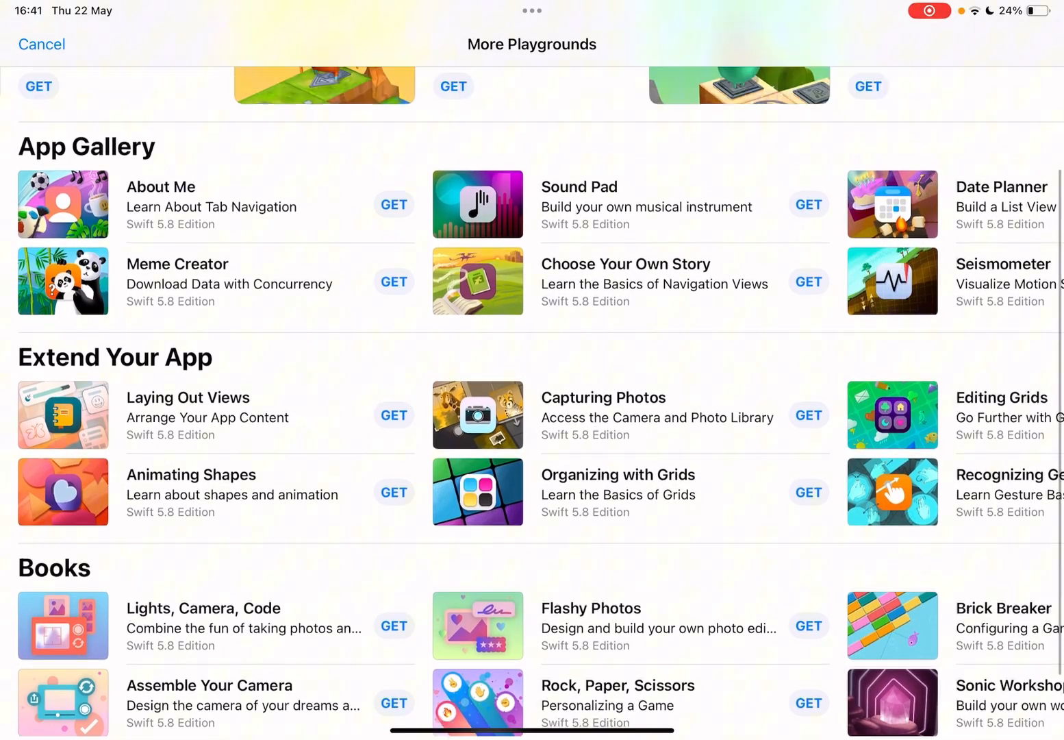
pyautogui.click(42, 44)
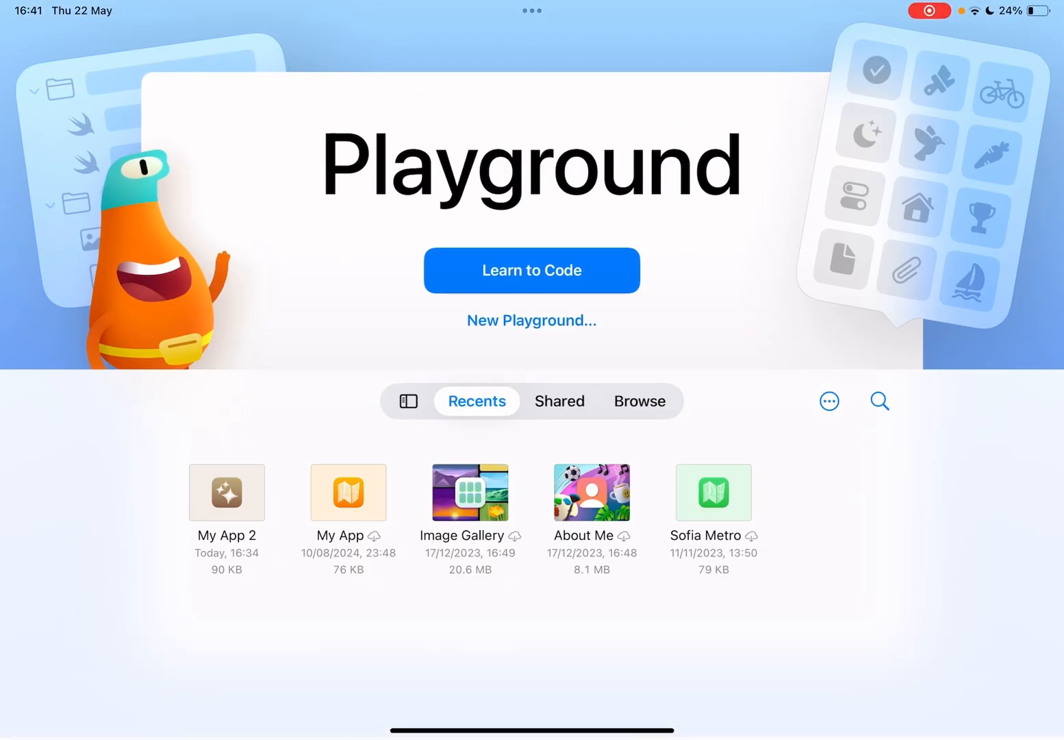
pyautogui.click(531, 321)
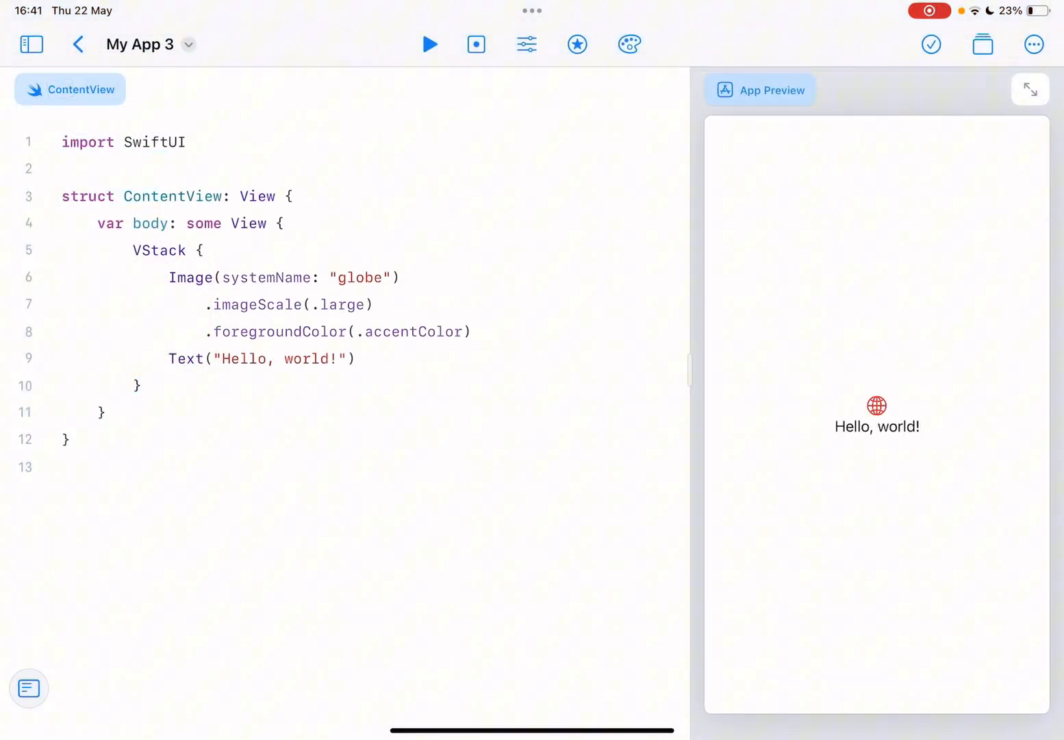
# Show My App 3's file list and package info, then its App Settings with name, accent colour and icon
pyautogui.click(30, 44)
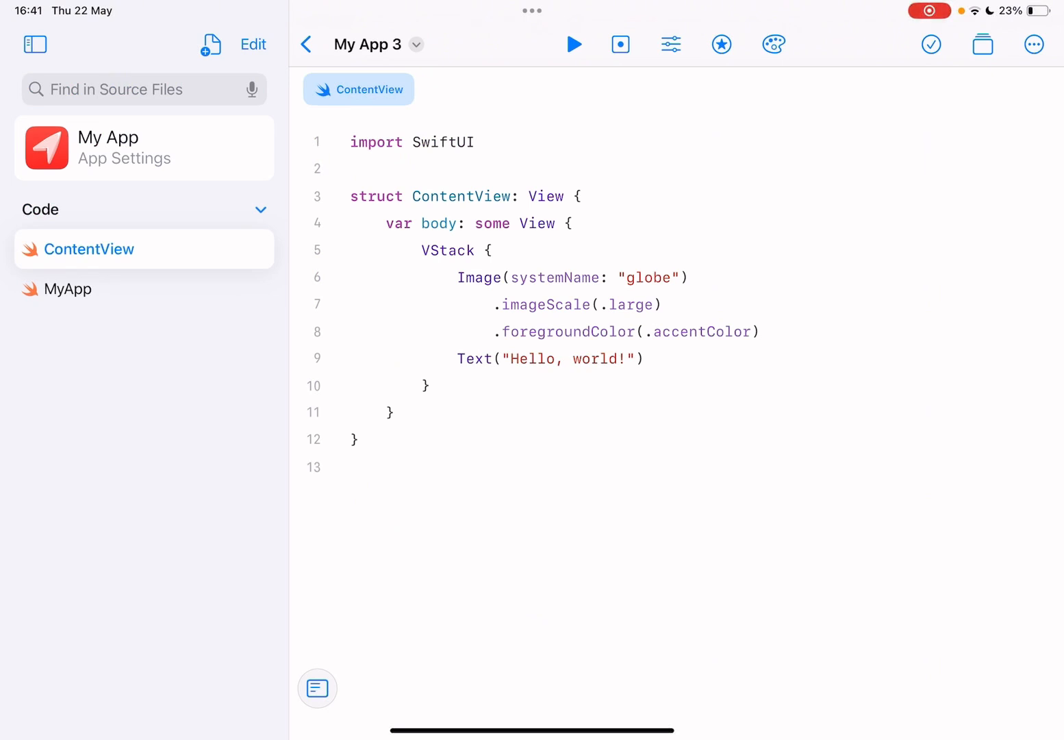
pyautogui.click(368, 43)
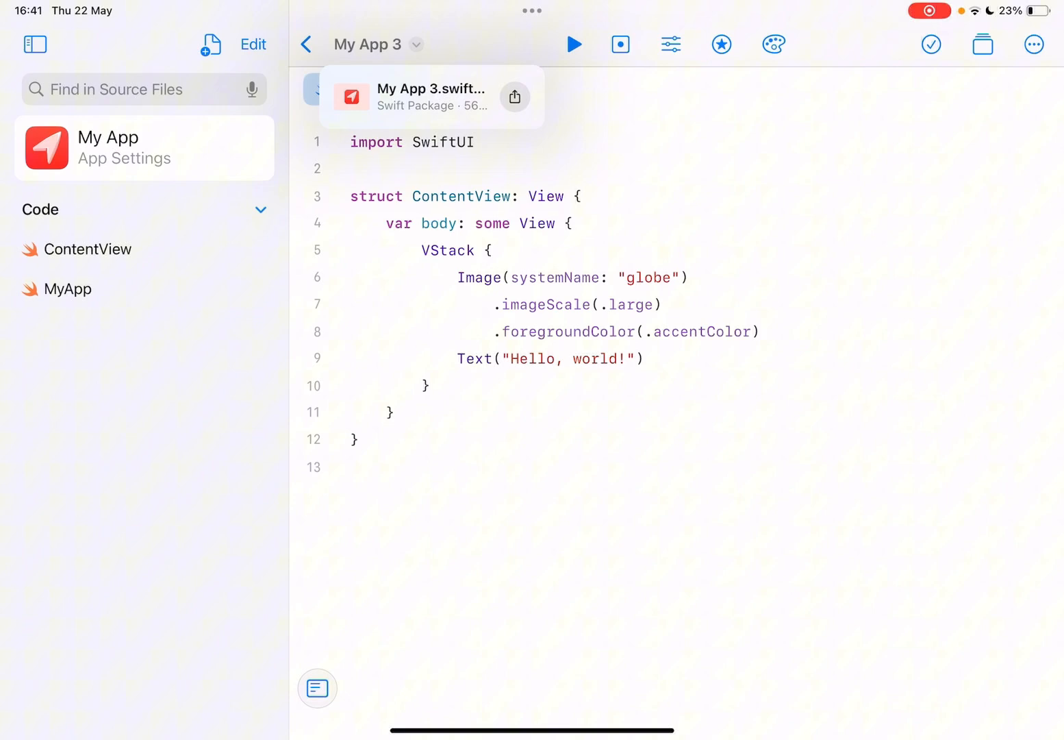
pyautogui.click(107, 148)
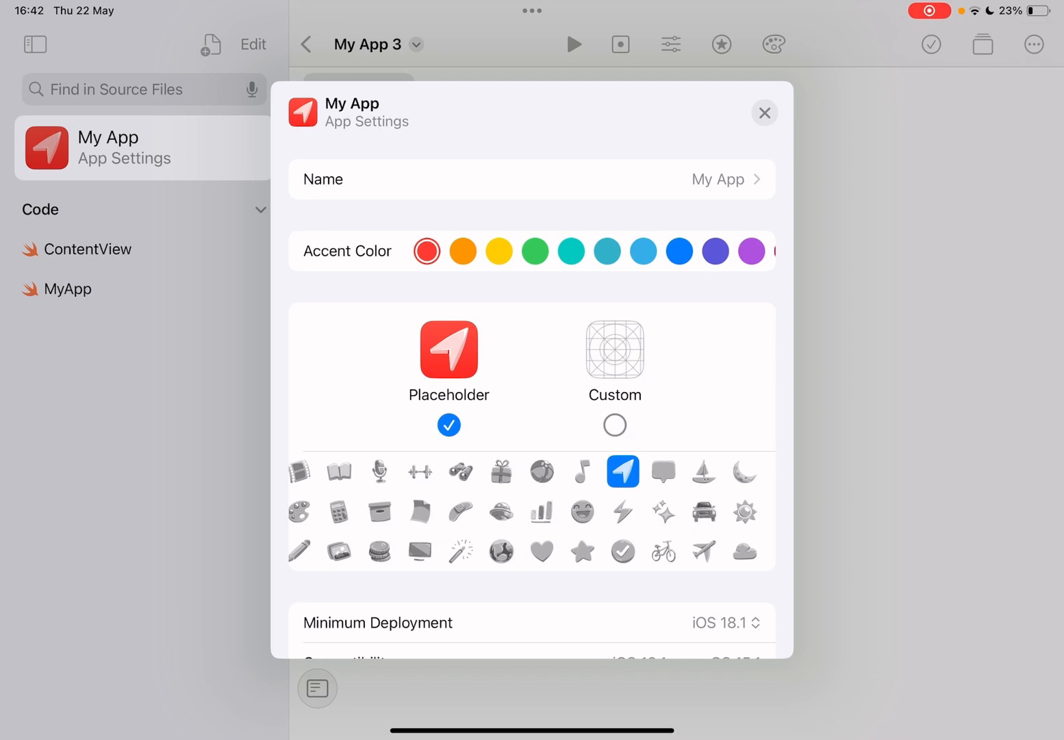
# Set the app icon to Custom and browse the Capabilities list without adding any
pyautogui.scroll(-3)
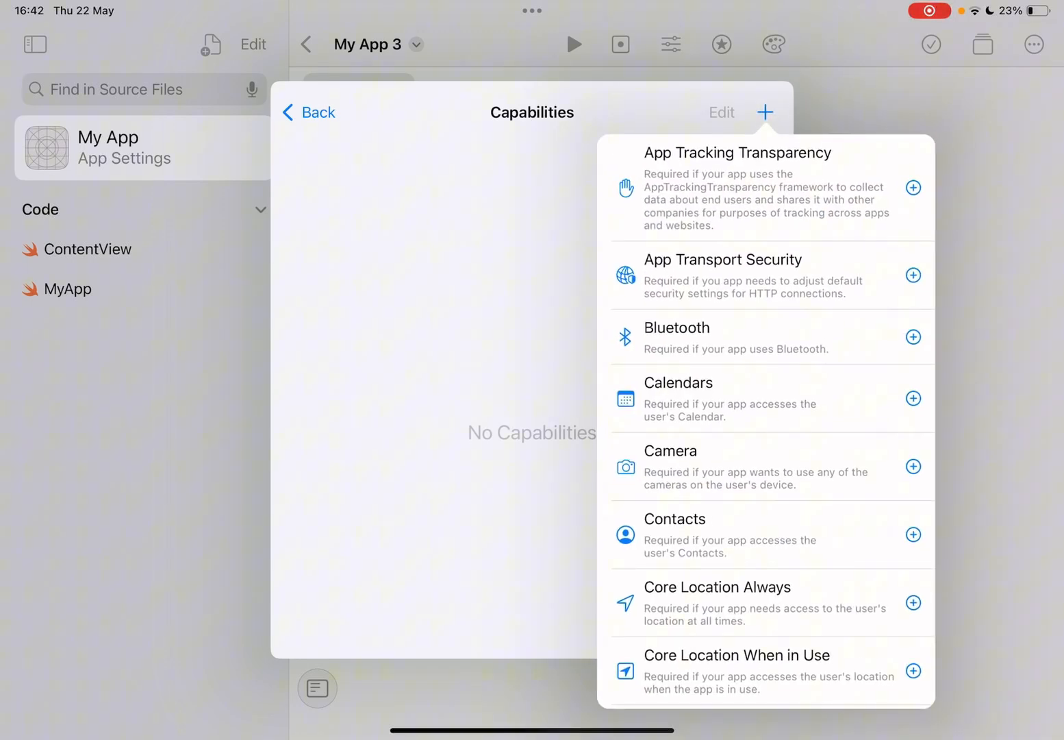
pyautogui.scroll(-3)
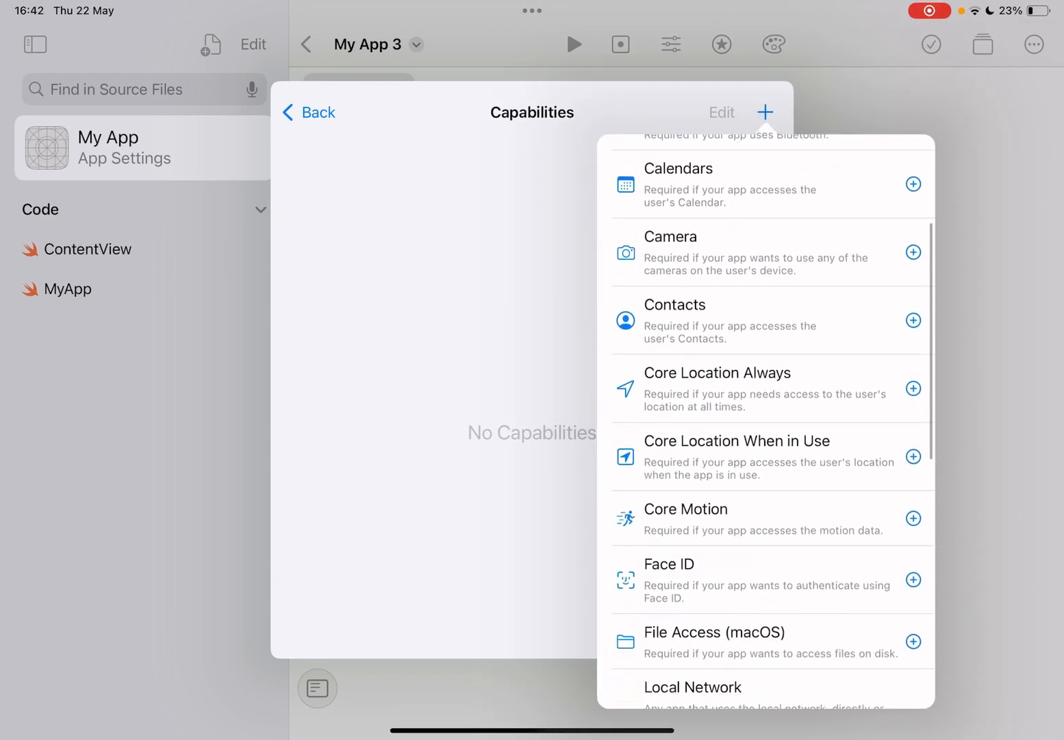
pyautogui.scroll(-3)
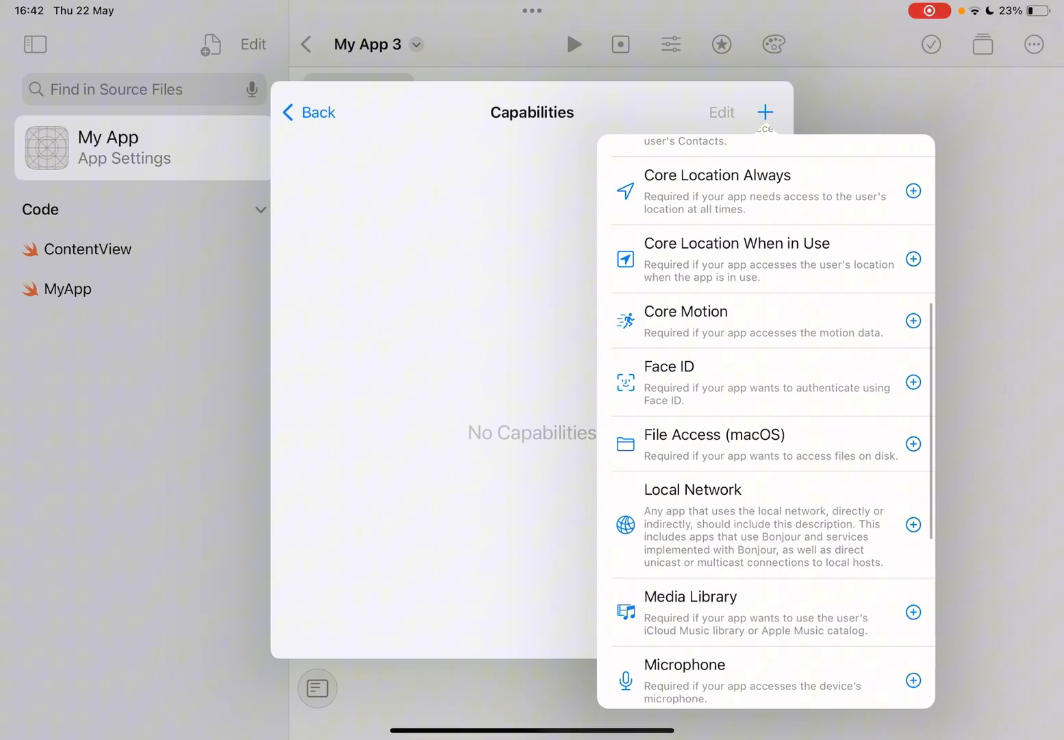
pyautogui.scroll(-3)
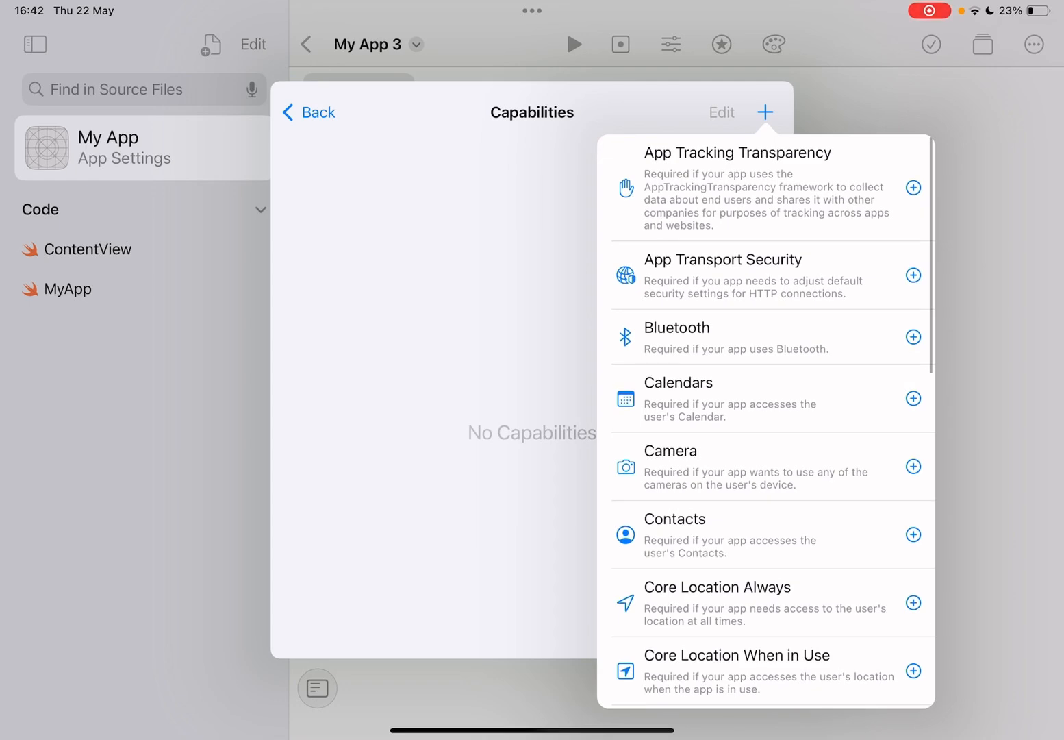
pyautogui.scroll(-3)
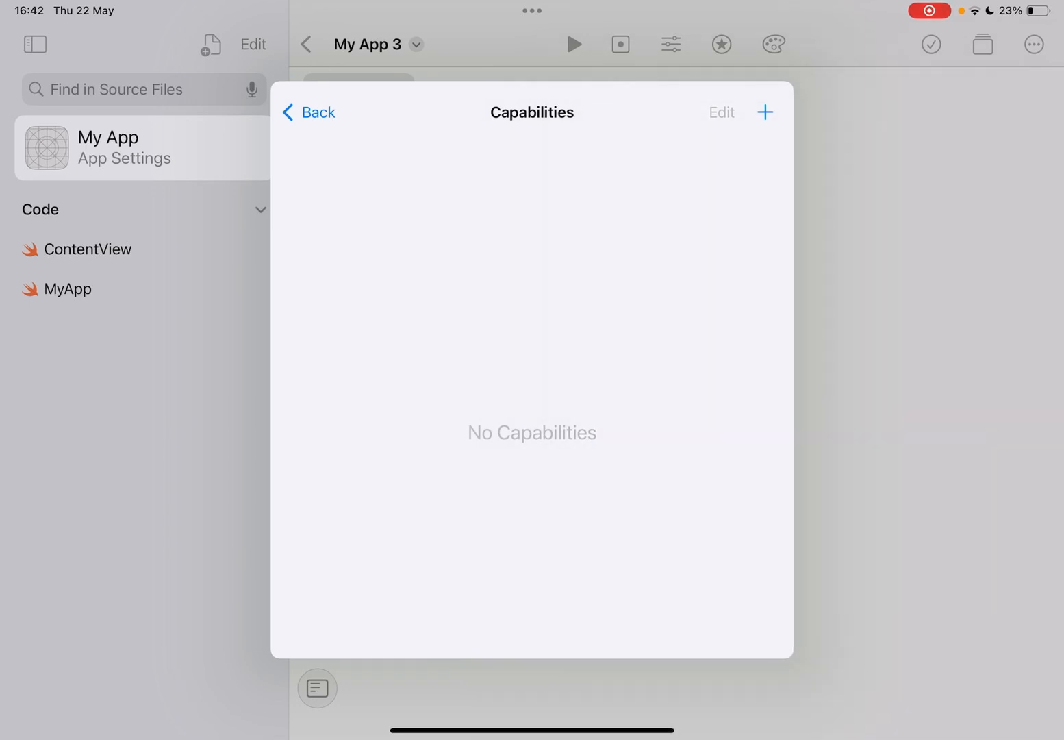
# Return to the main App Settings, review them and close back to the ContentView code
pyautogui.click(307, 112)
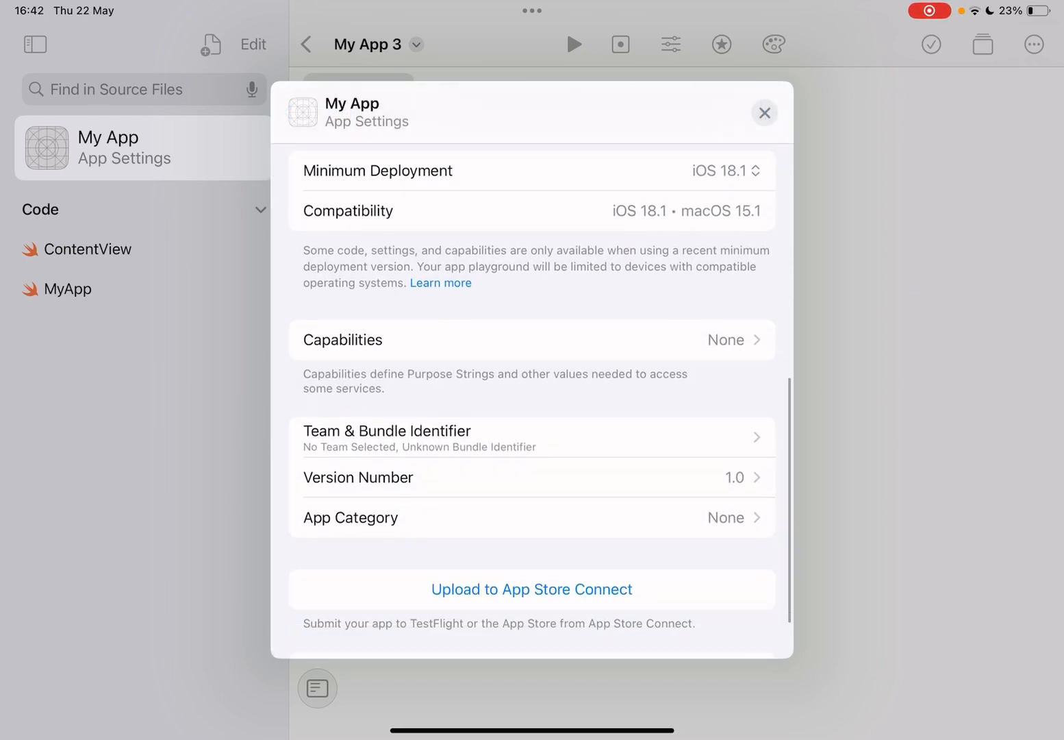
pyautogui.scroll(-3)
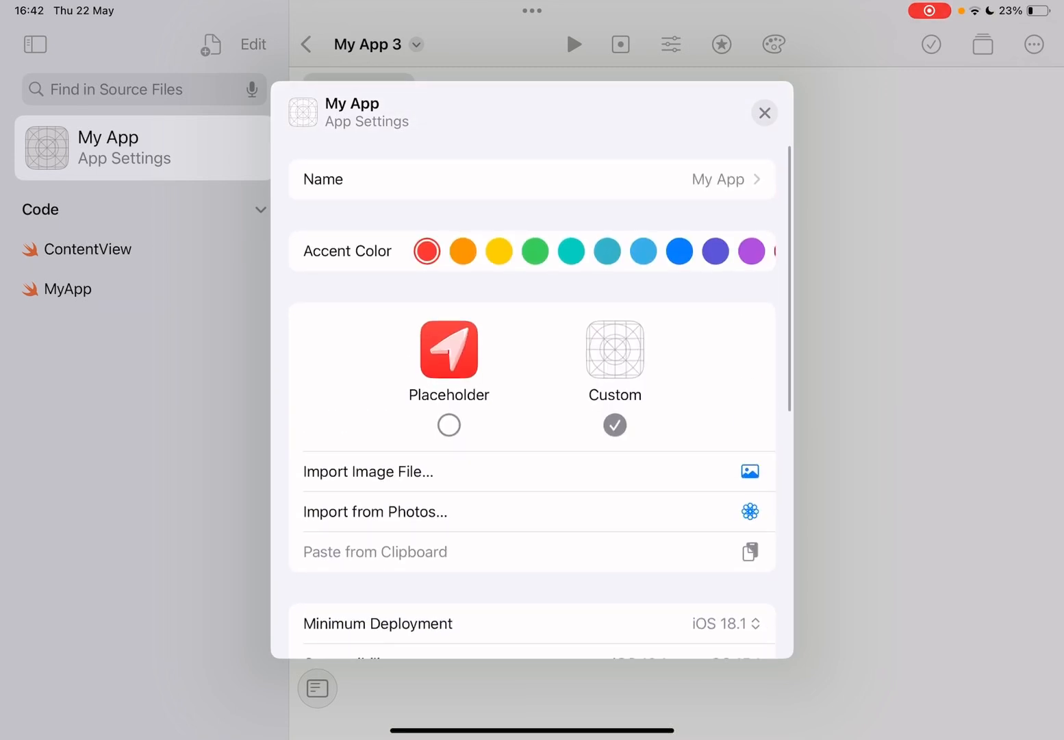
pyautogui.click(765, 112)
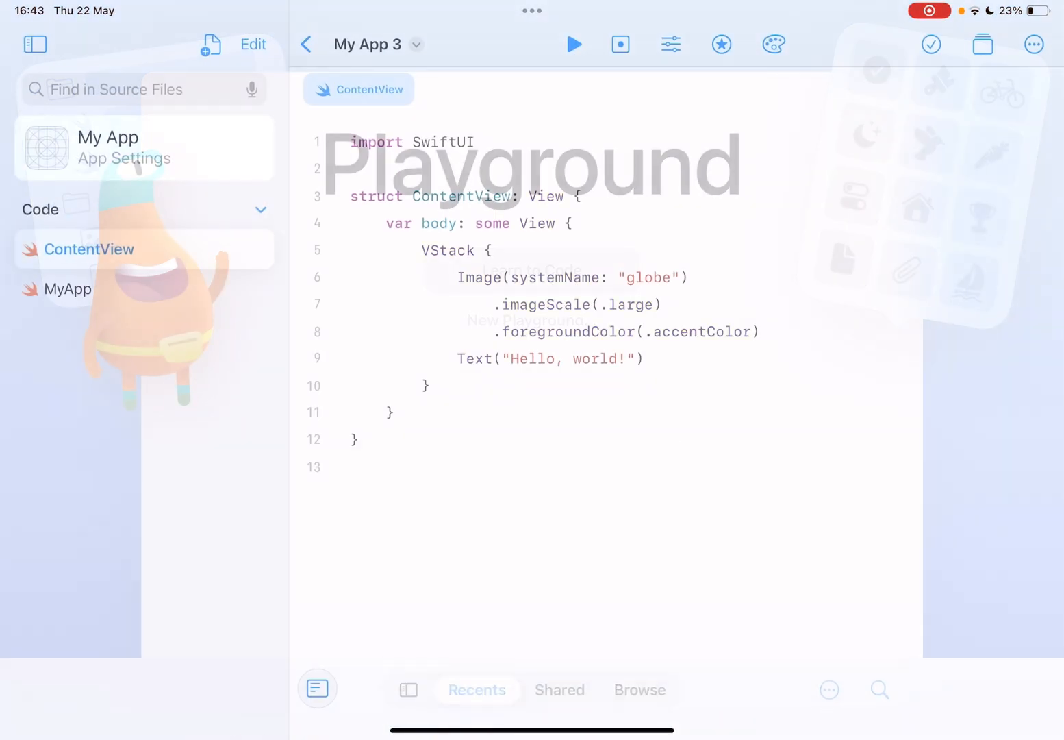
# Hide the file list, peek at the ••• menu, run My App 3 and return to the playground code
pyautogui.click(34, 44)
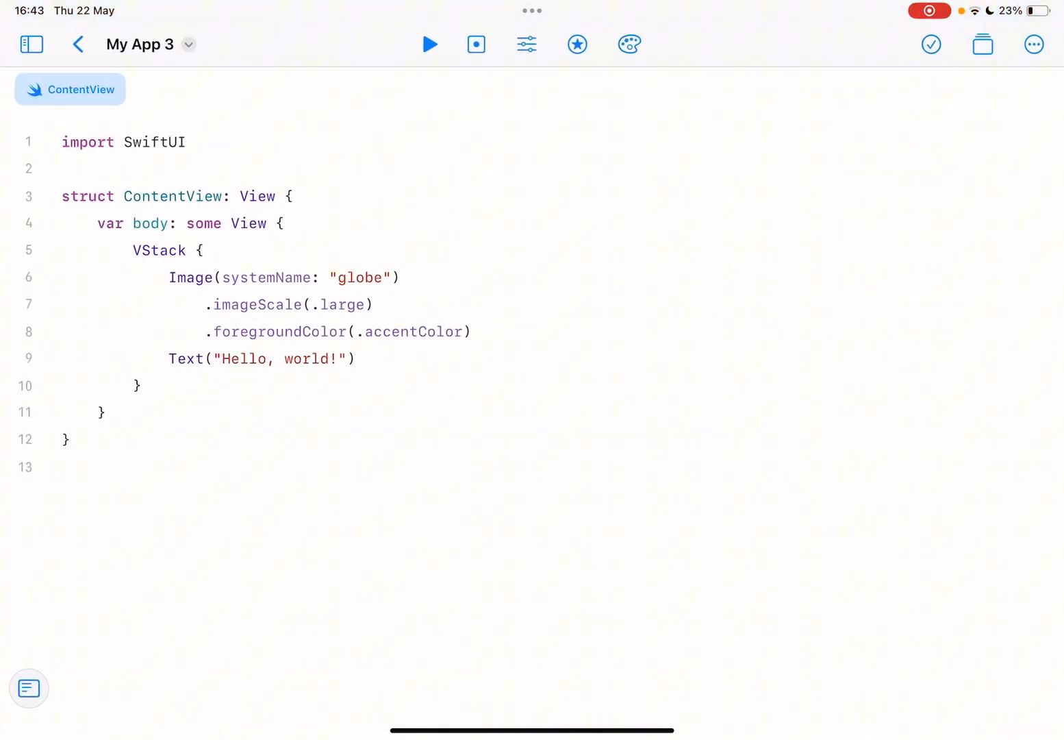
pyautogui.click(1034, 44)
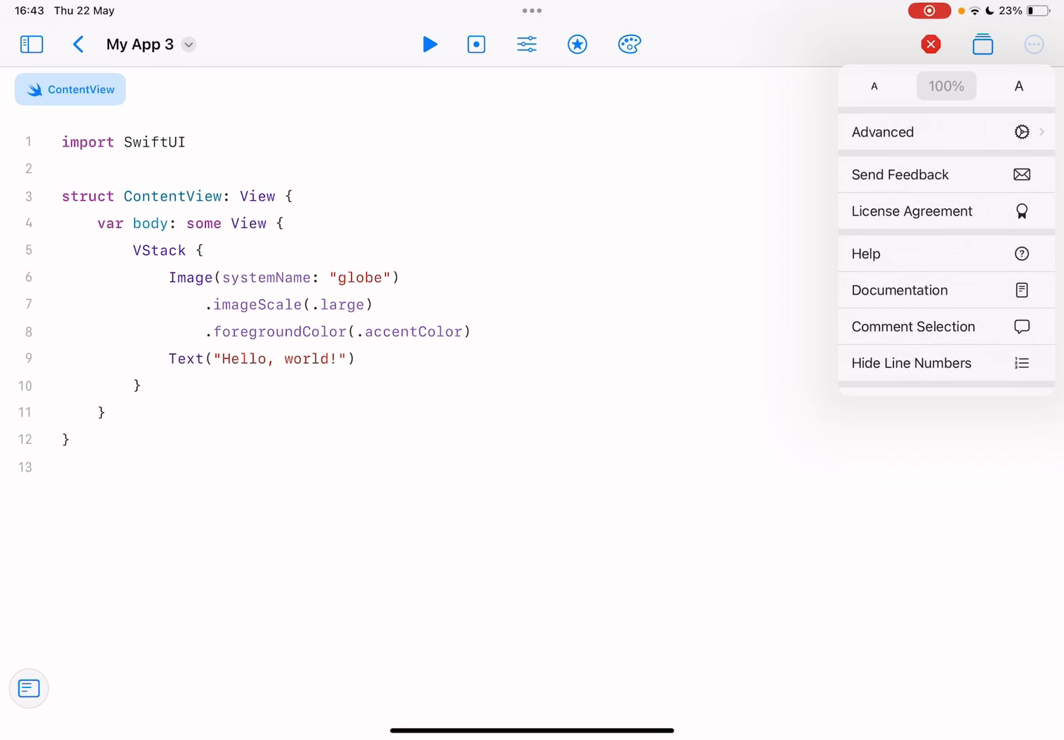
pyautogui.click(1034, 44)
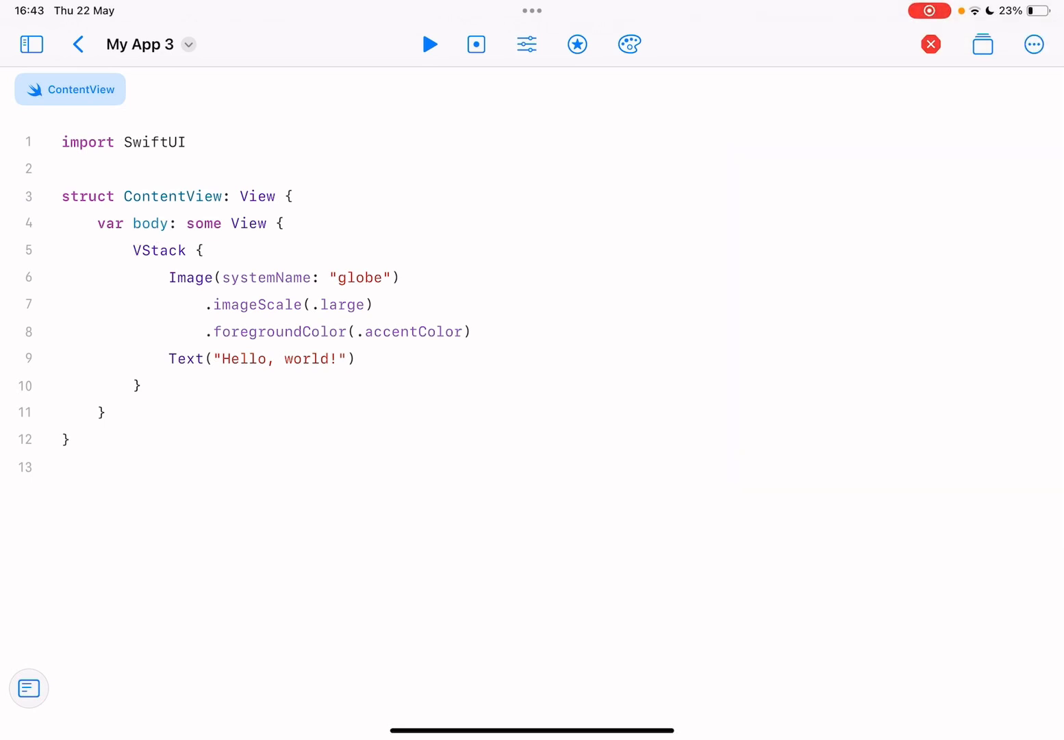
pyautogui.click(931, 44)
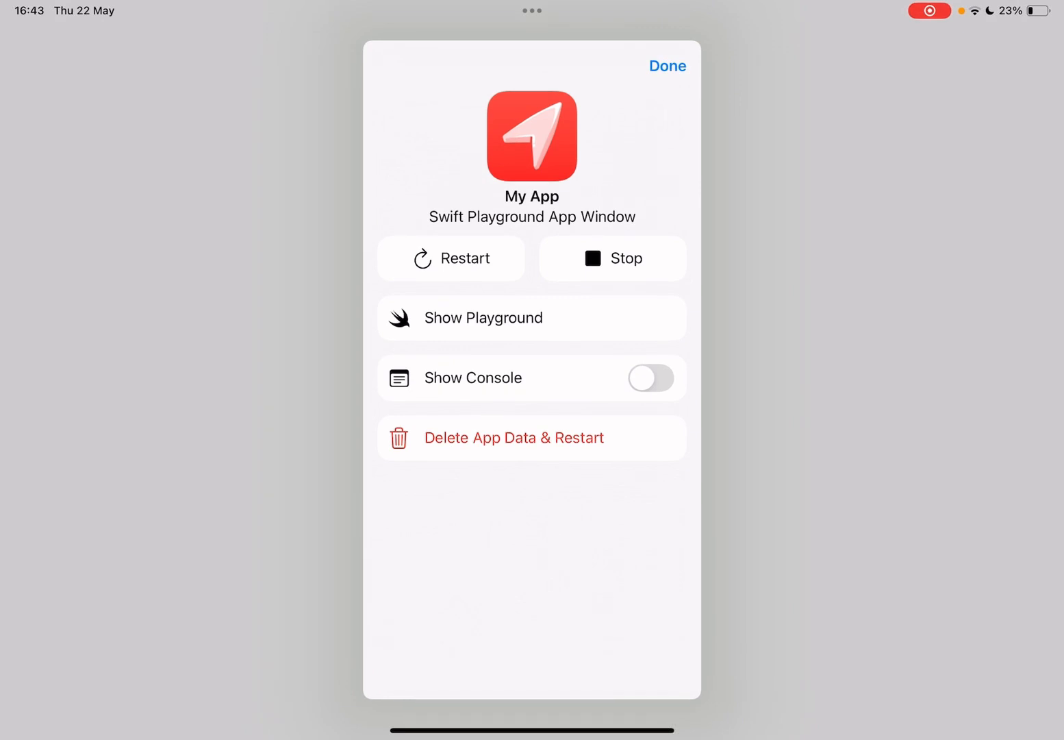
pyautogui.click(668, 66)
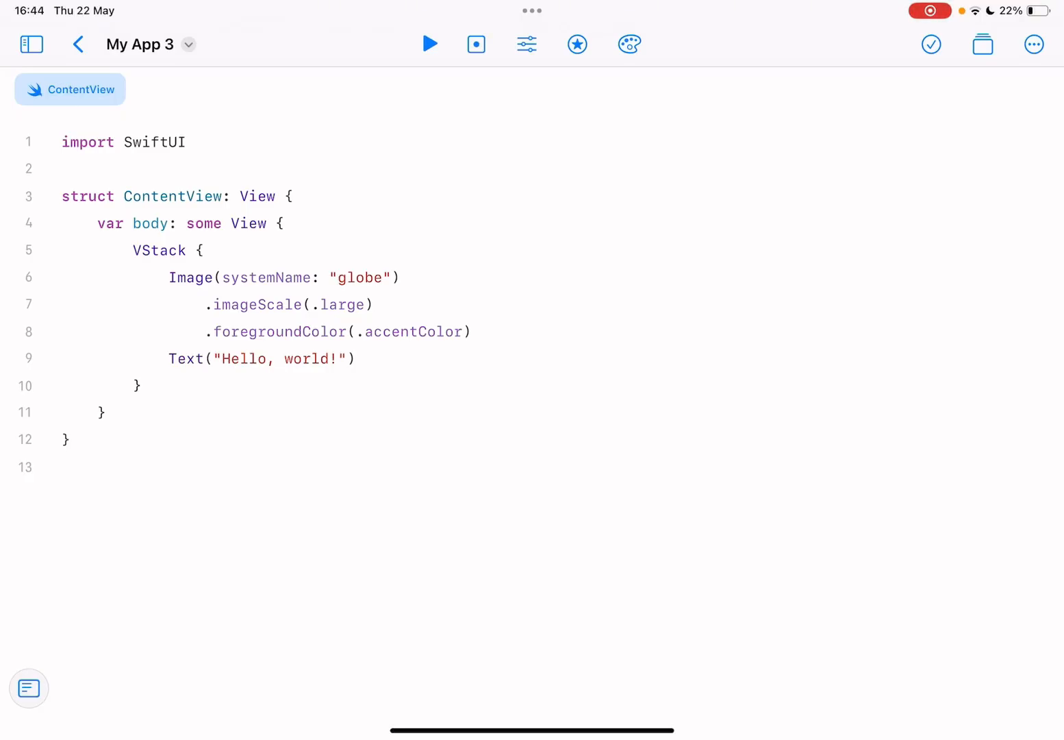
# Browse the colour and SF Symbols libraries, then show the empty console beneath ContentView
pyautogui.click(627, 44)
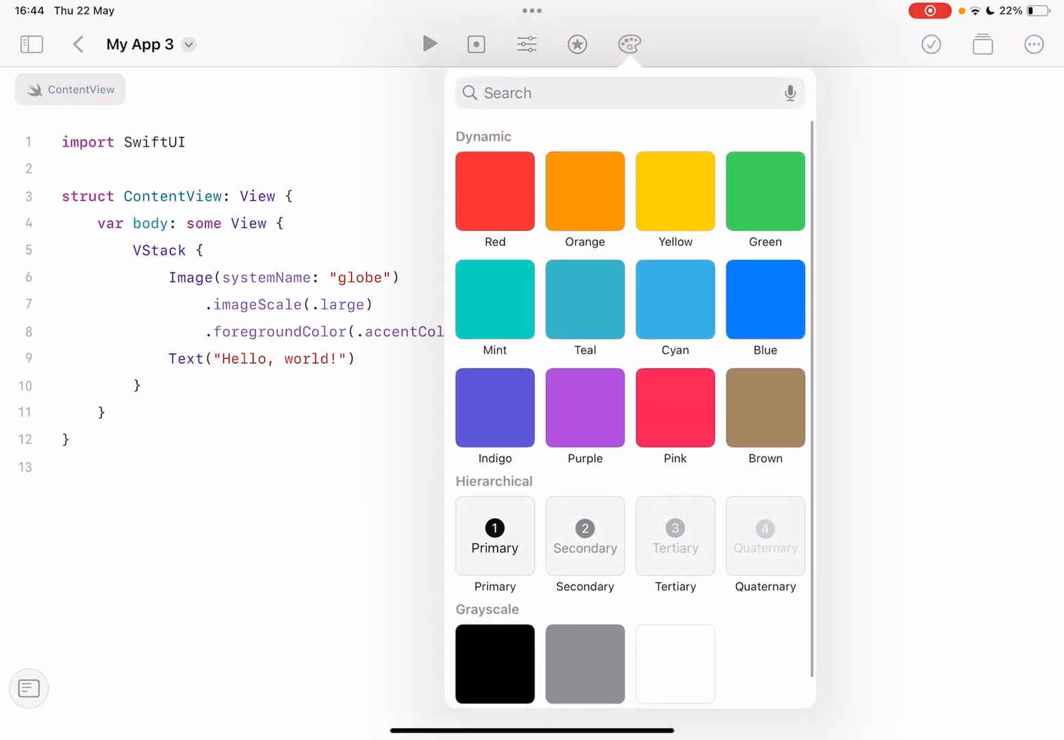
pyautogui.click(576, 44)
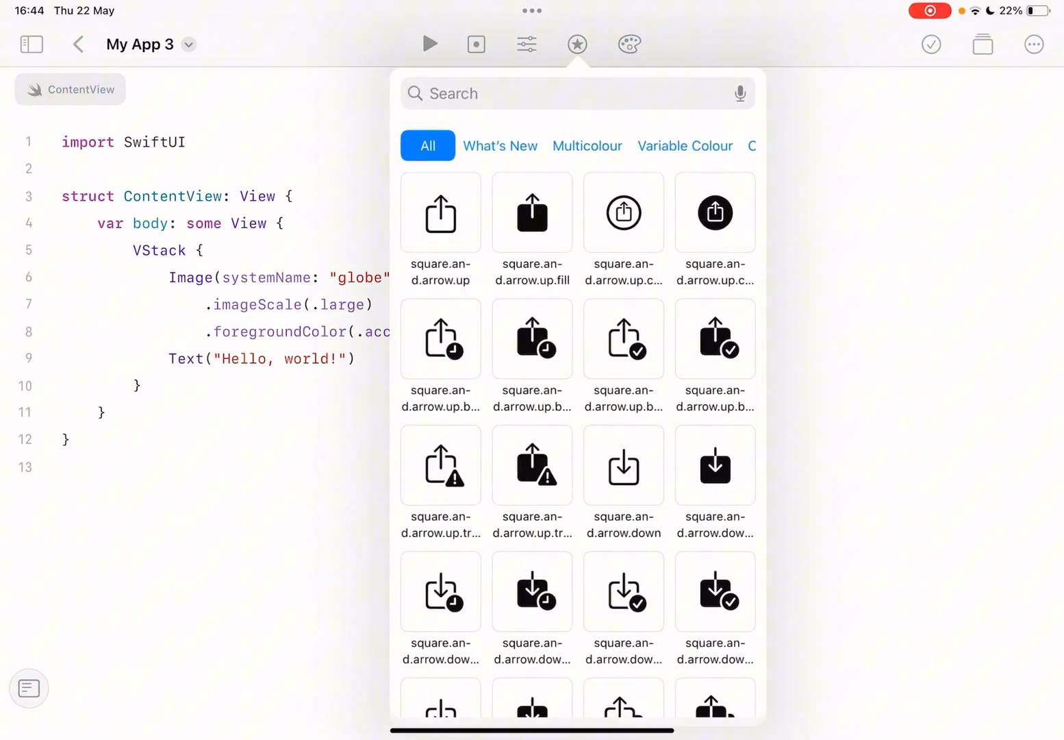
pyautogui.scroll(-3)
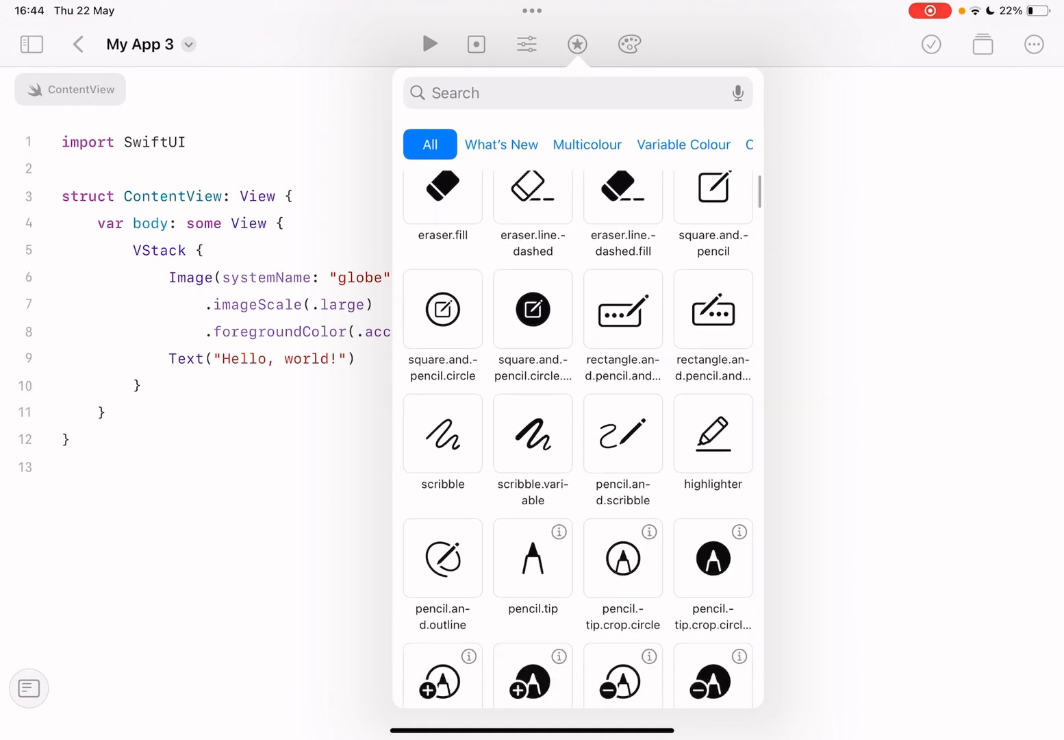
pyautogui.click(576, 44)
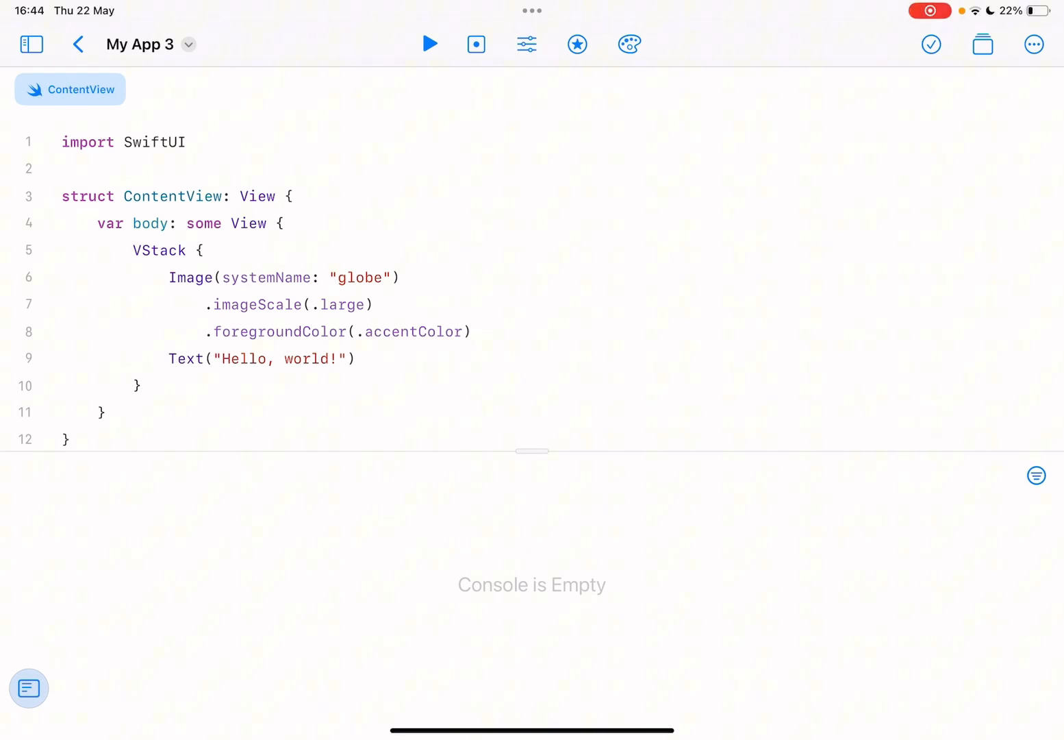
pyautogui.click(30, 43)
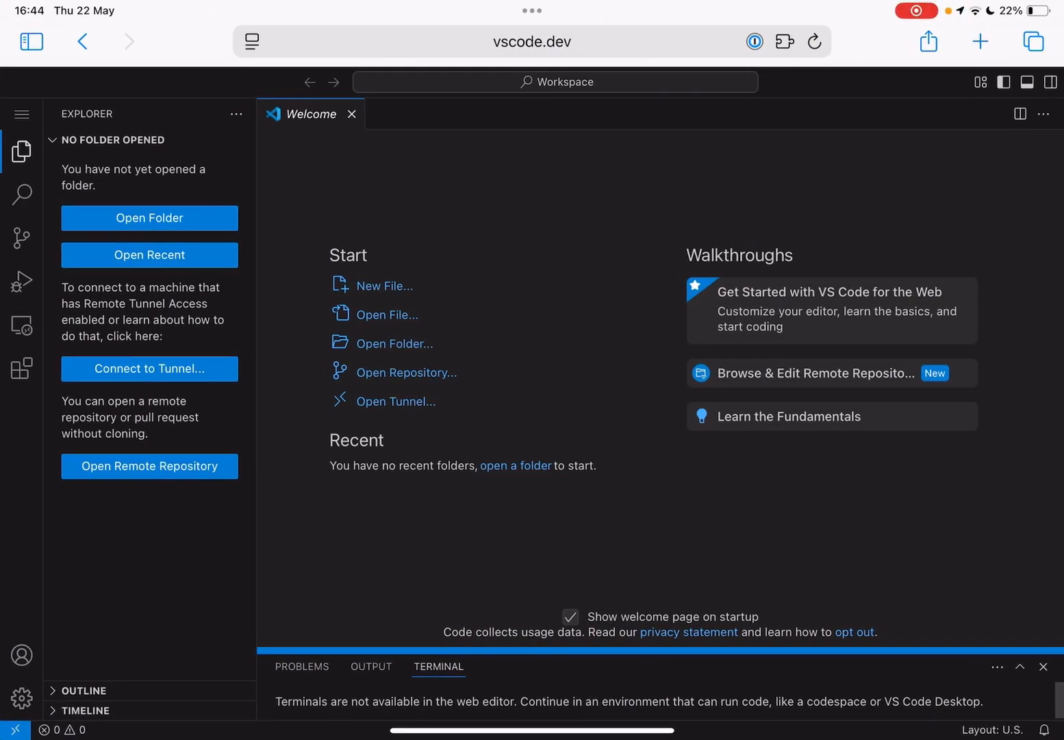
# Attempt to open a local folder, then list the Open Remote options when local folders are unsupported
pyautogui.click(386, 285)
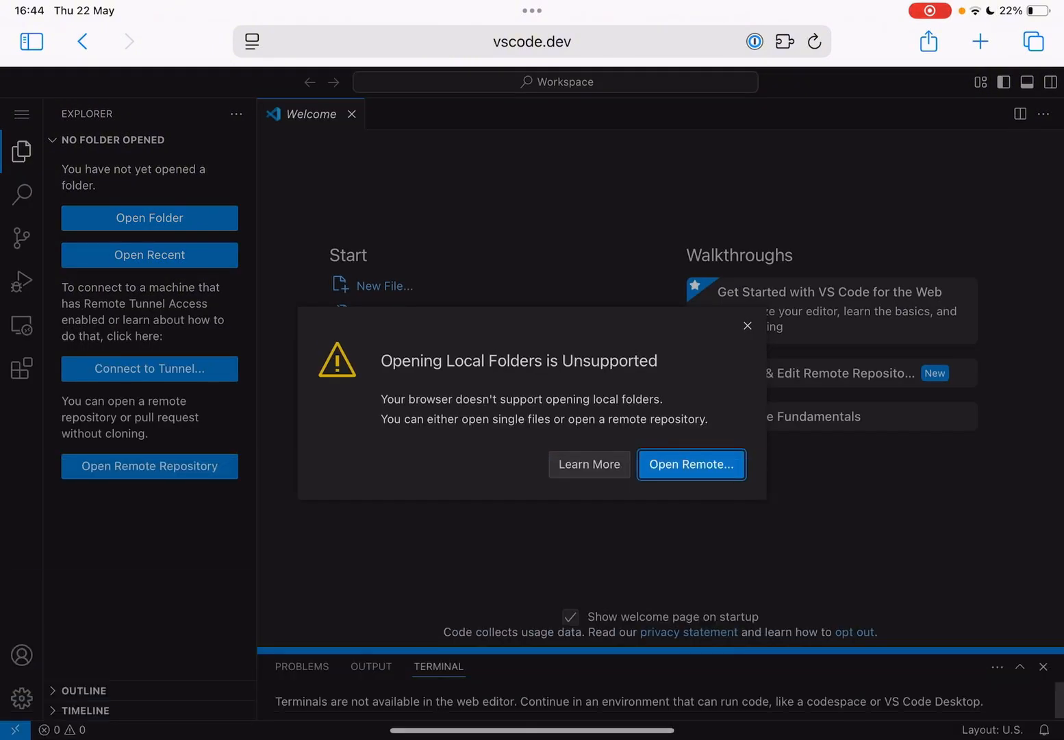
pyautogui.click(690, 463)
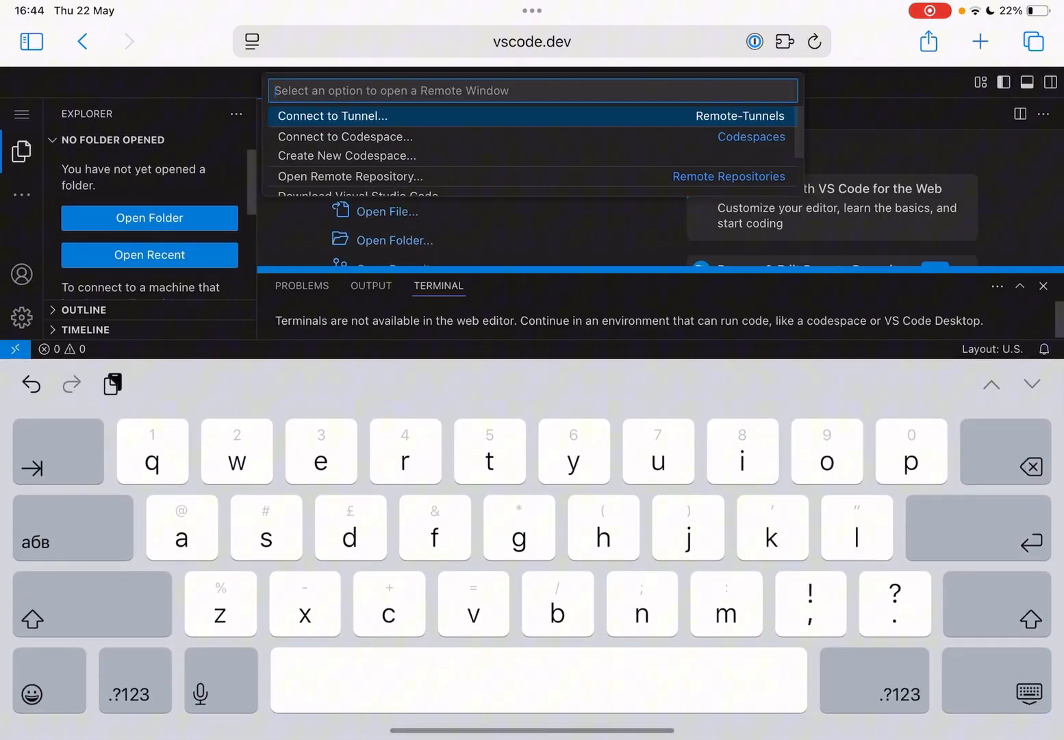